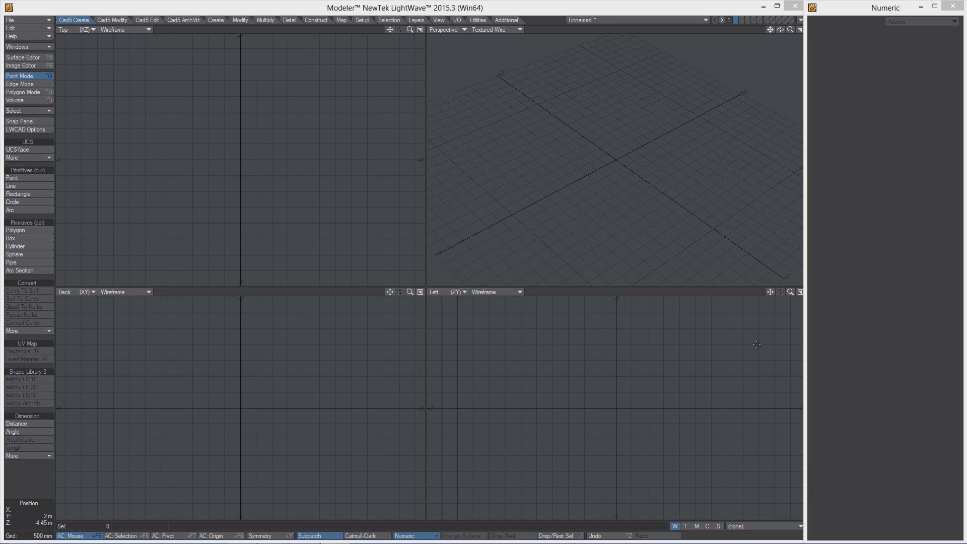
pyautogui.moveTo(738, 326)
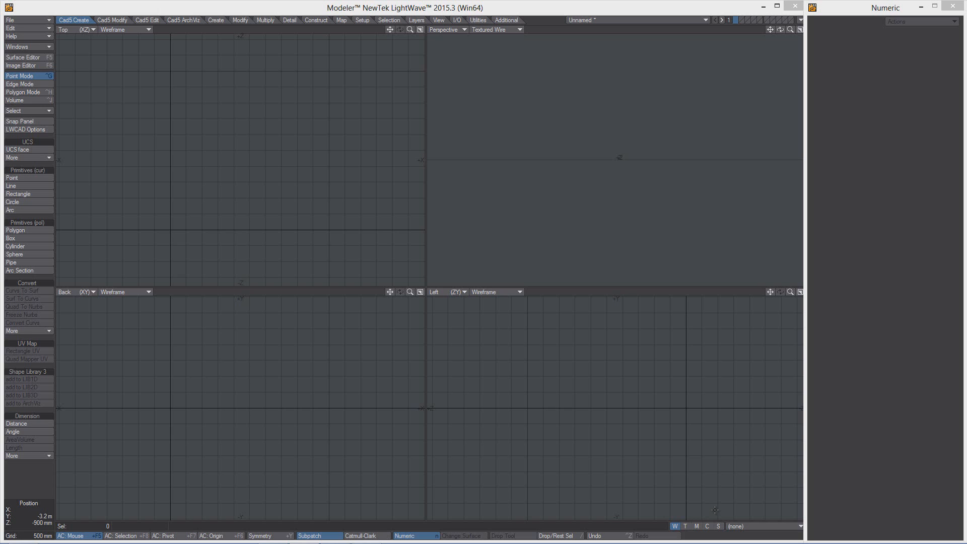
# Inspect the Numeric panel options of the Rectangle, Circle, Arc and Box primitive tools.
pyautogui.click(12, 201)
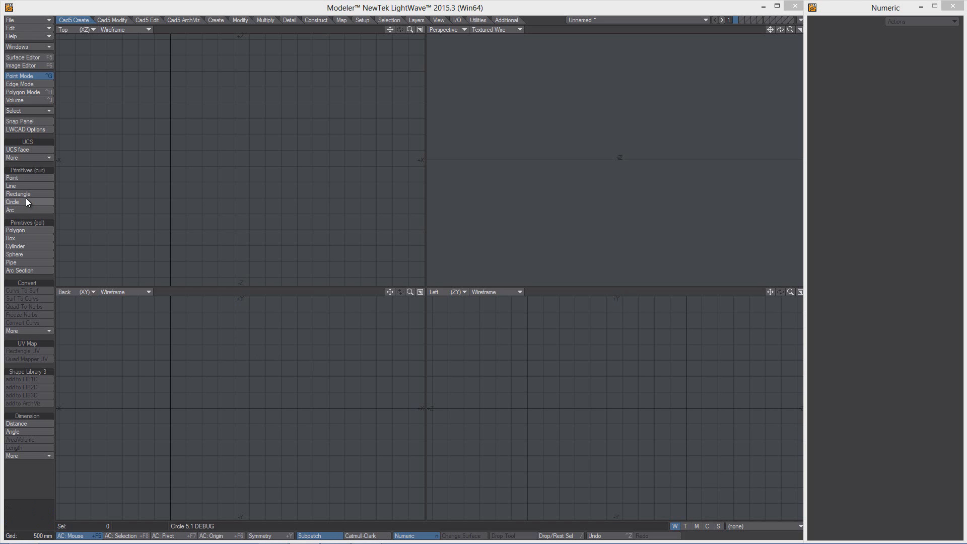
pyautogui.click(18, 193)
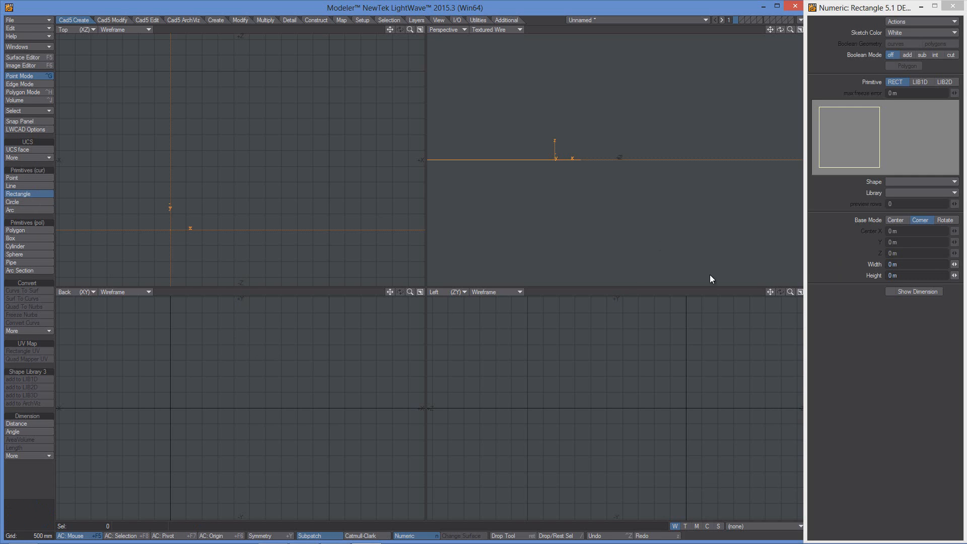
pyautogui.moveTo(925, 241)
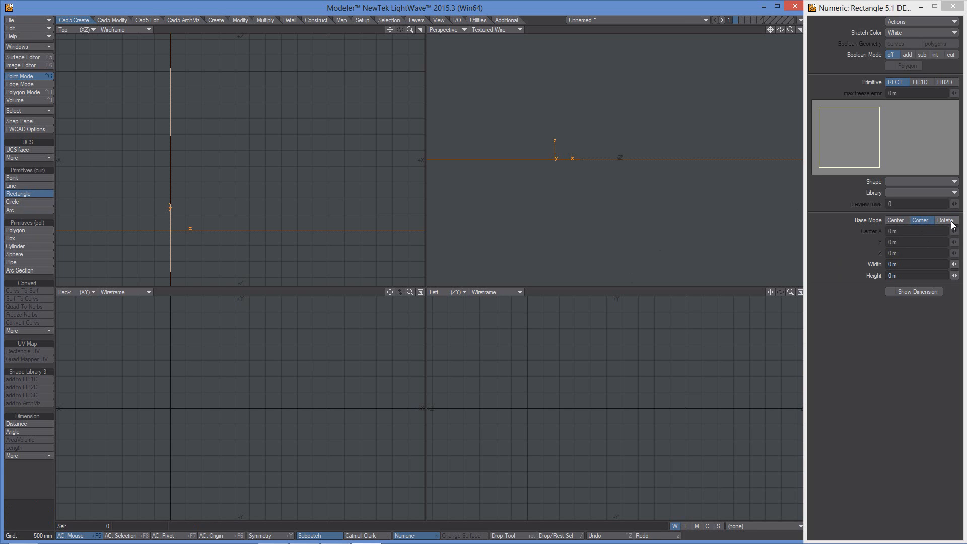
pyautogui.click(13, 201)
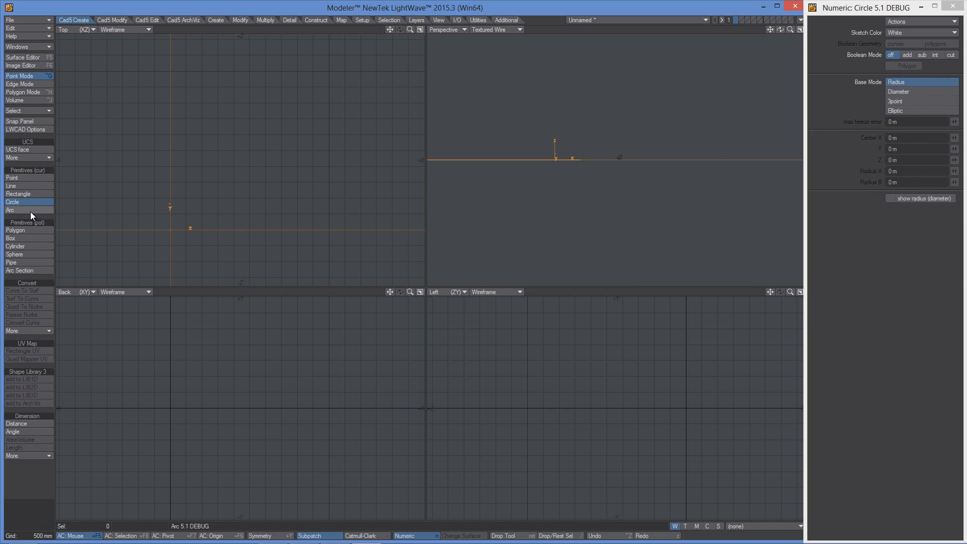
pyautogui.click(10, 209)
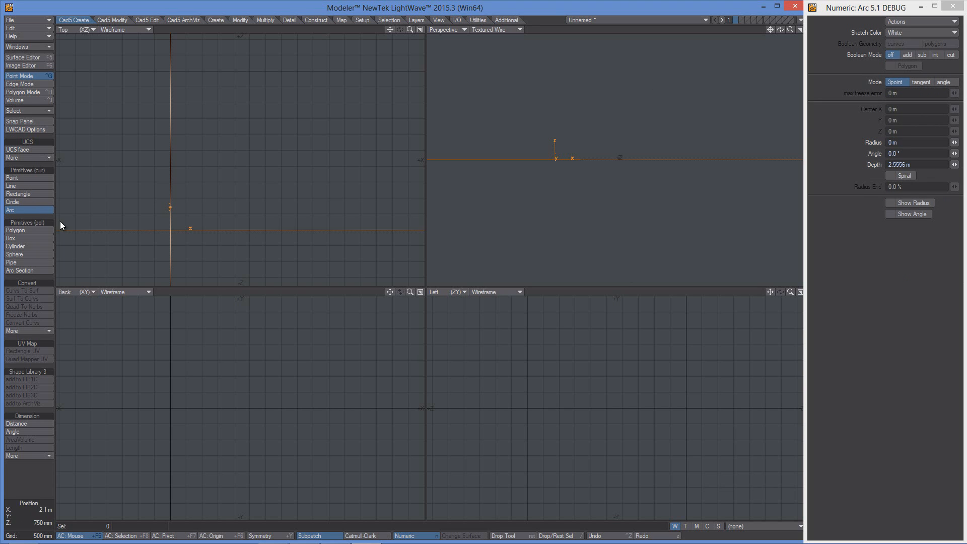
pyautogui.click(13, 202)
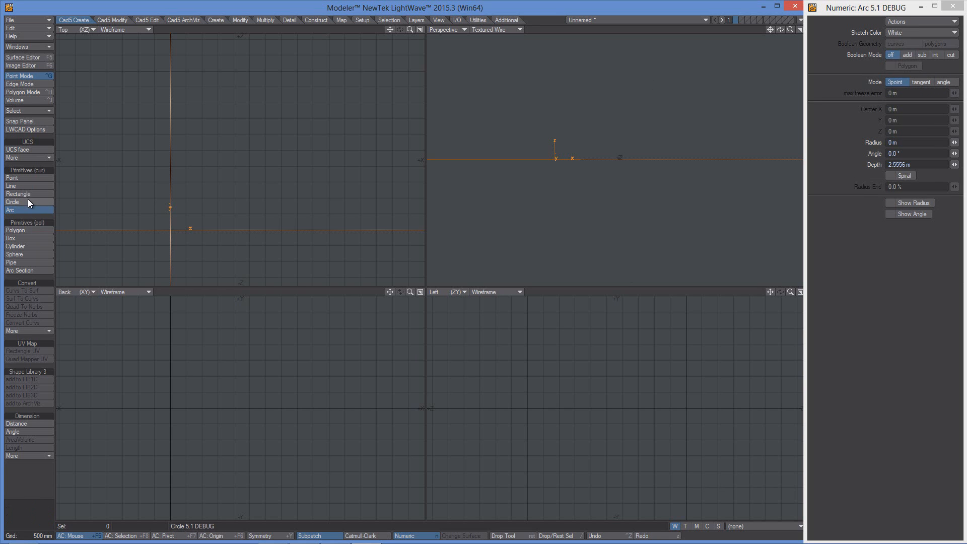
pyautogui.click(11, 202)
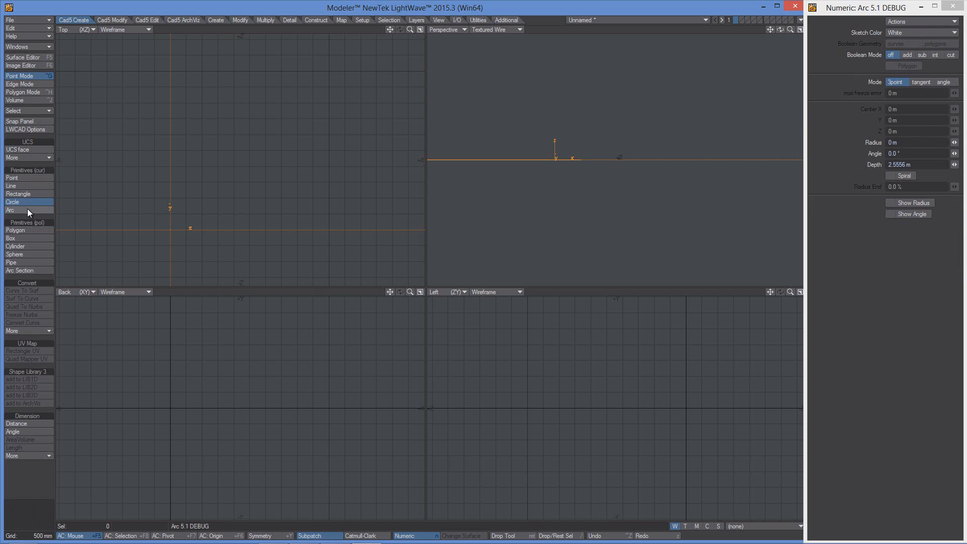
pyautogui.click(10, 209)
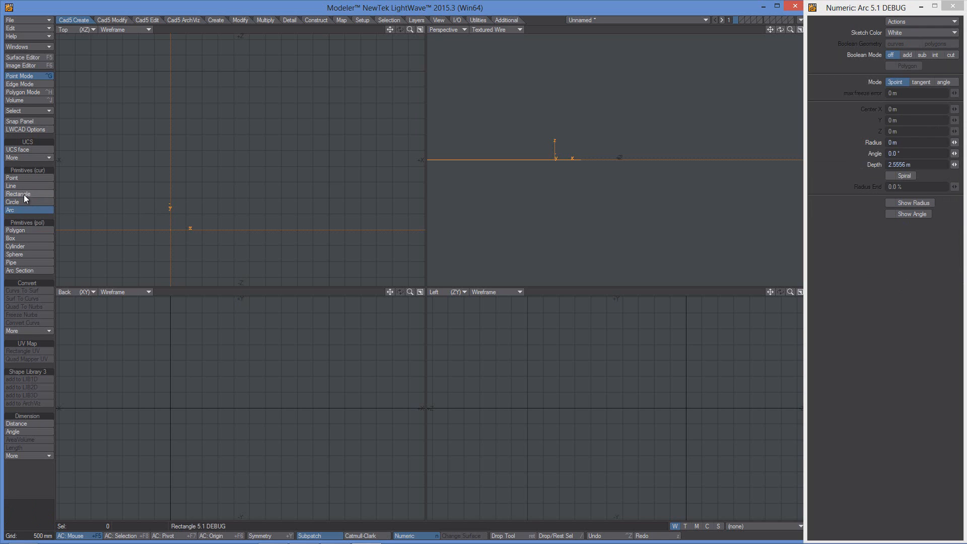
pyautogui.click(11, 238)
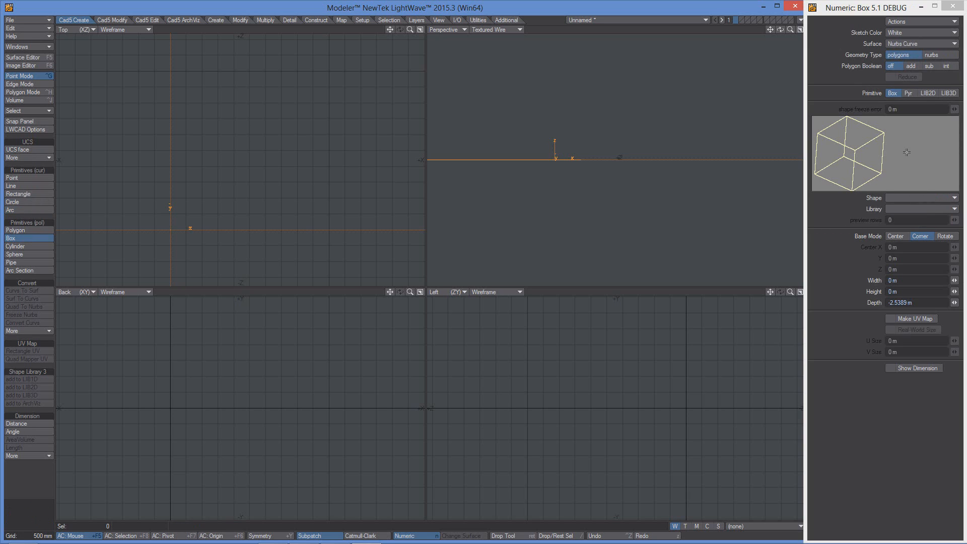
pyautogui.moveTo(907, 226)
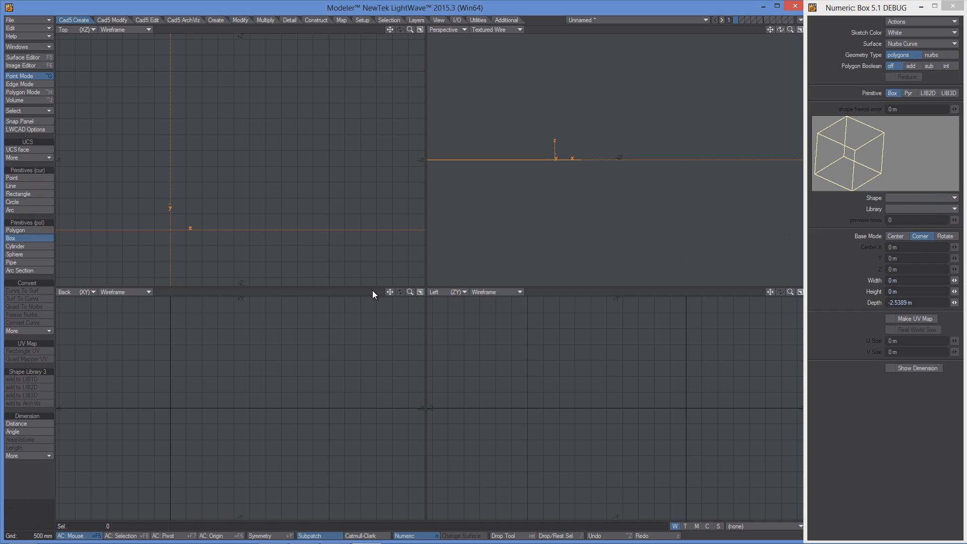
pyautogui.click(10, 210)
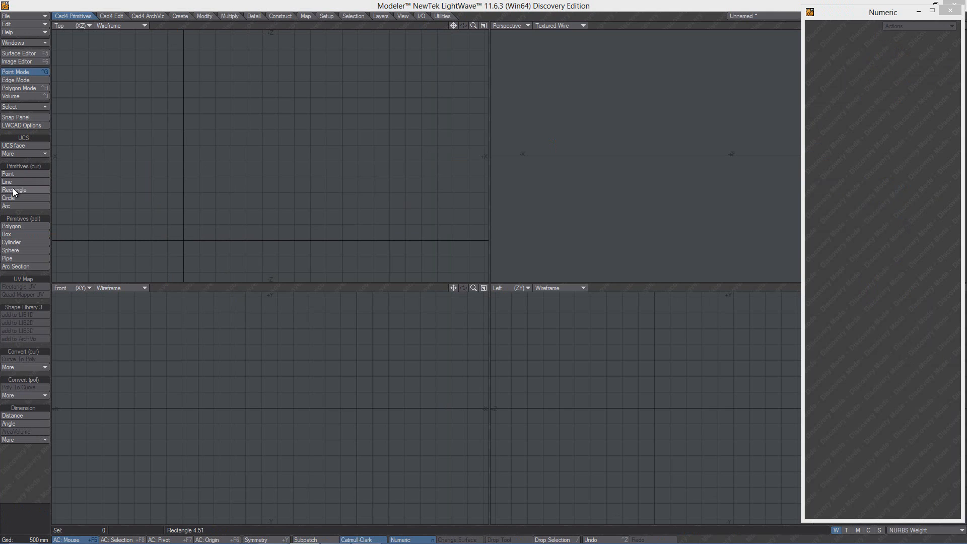
# Drag out a rectangle in the Top view with the old LWCAD 4 Rectangle tool.
pyautogui.click(14, 190)
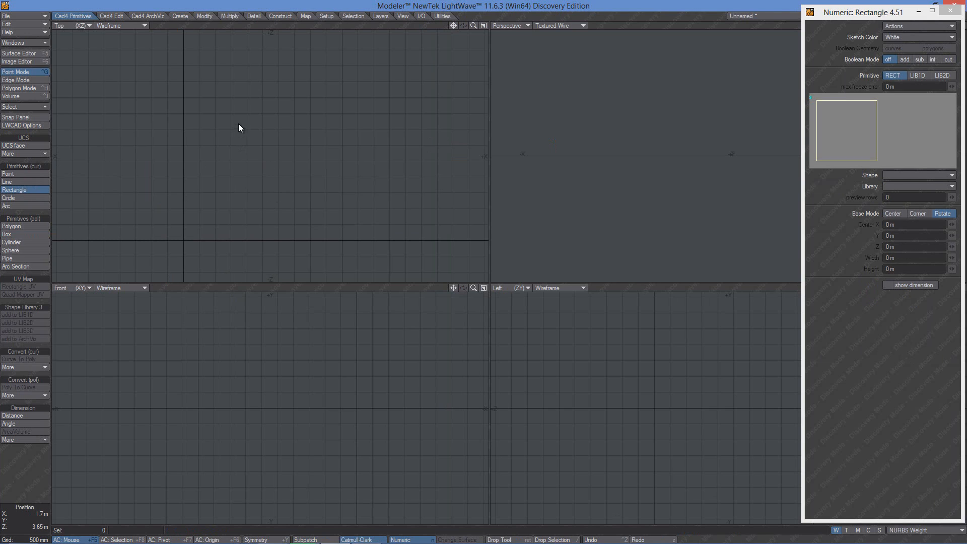
pyautogui.moveTo(237, 119); pyautogui.dragTo(298, 185)
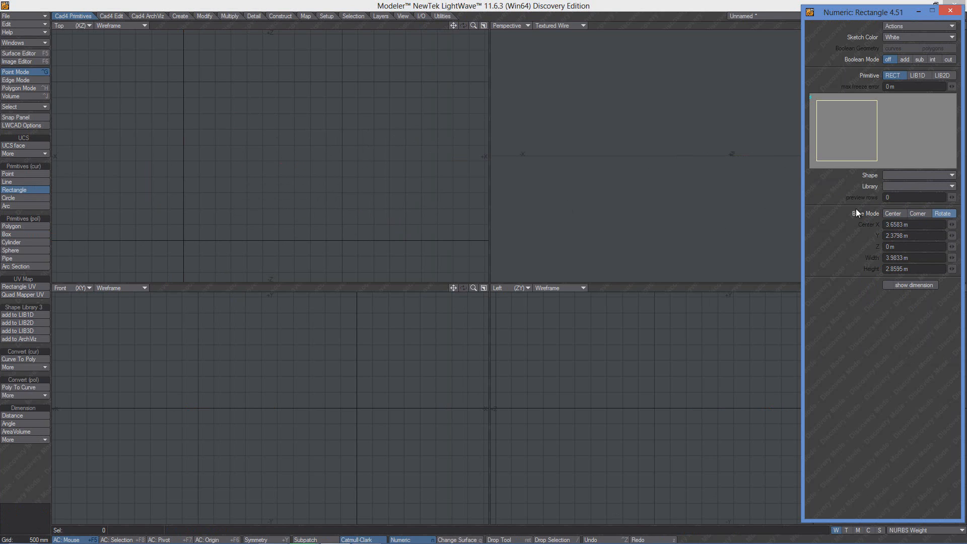
pyautogui.moveTo(254, 220)
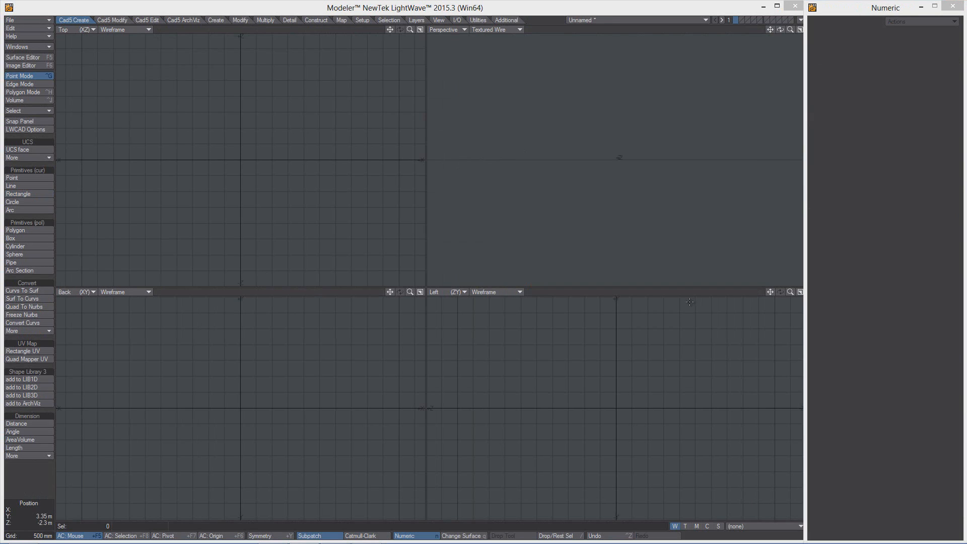
# Draw two rotated rectangles in Top view, the second snapped to the first's corner via Rotate mode.
pyautogui.click(18, 193)
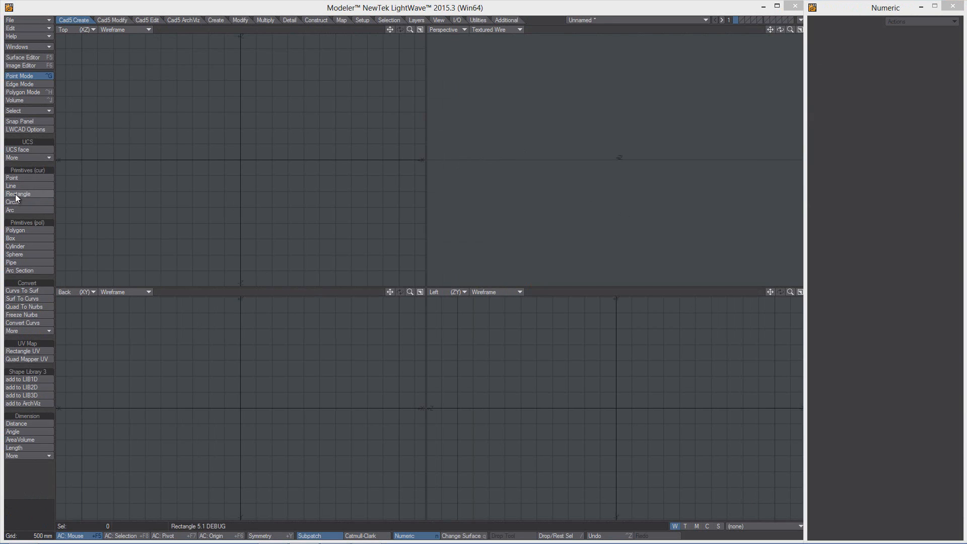
pyautogui.click(18, 193)
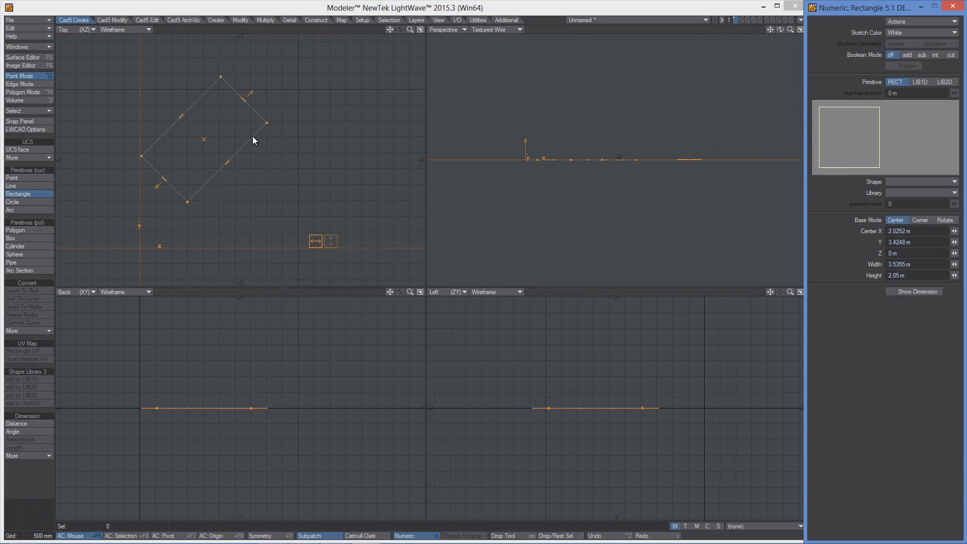
pyautogui.moveTo(267, 122); pyautogui.dragTo(257, 126)
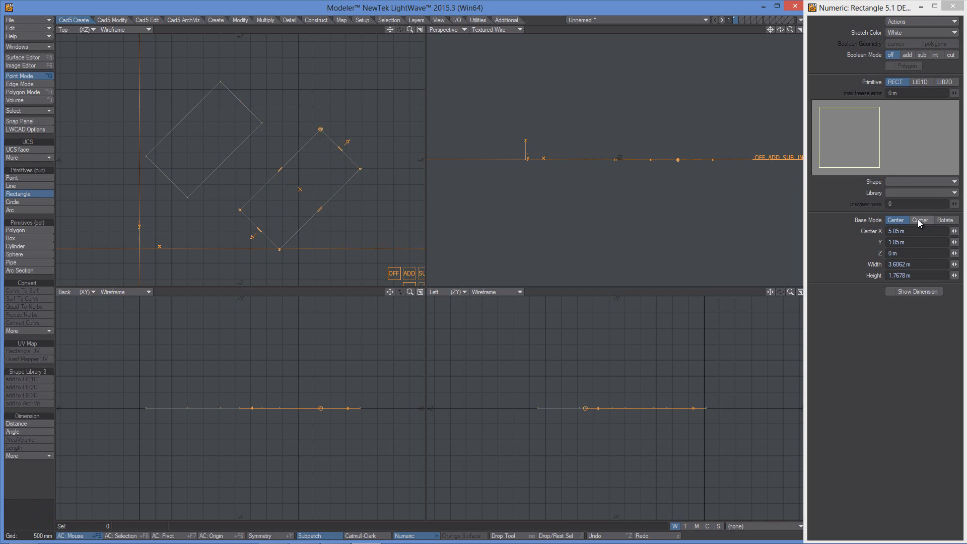
pyautogui.click(919, 220)
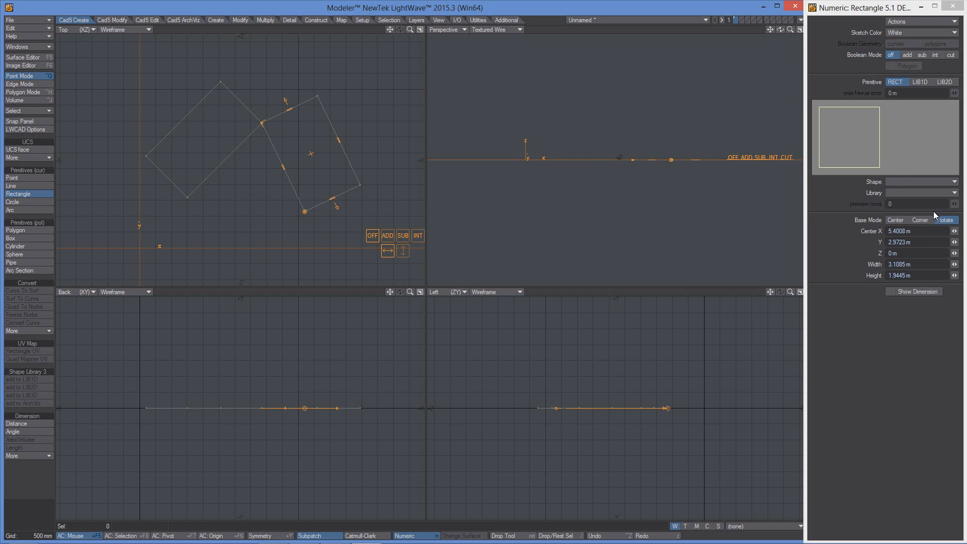
pyautogui.click(944, 220)
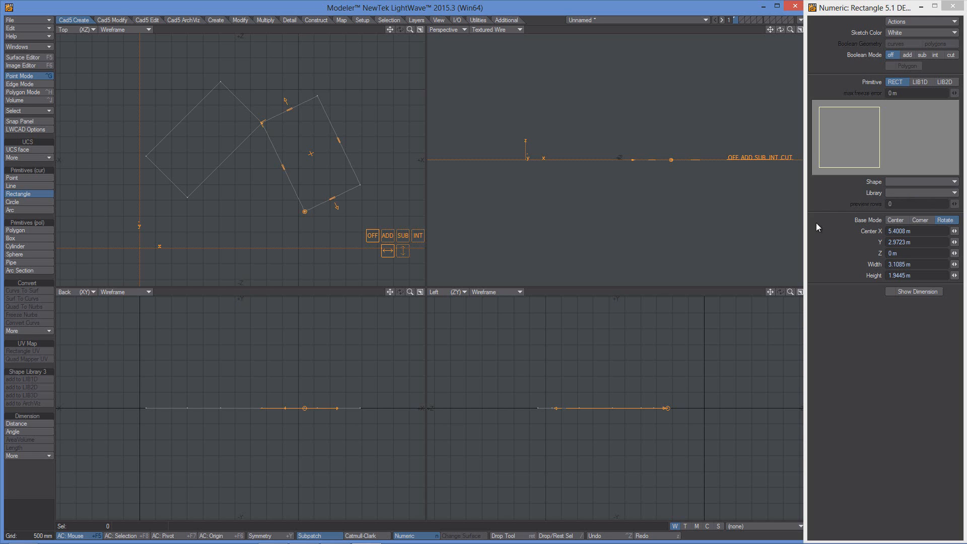
pyautogui.click(12, 202)
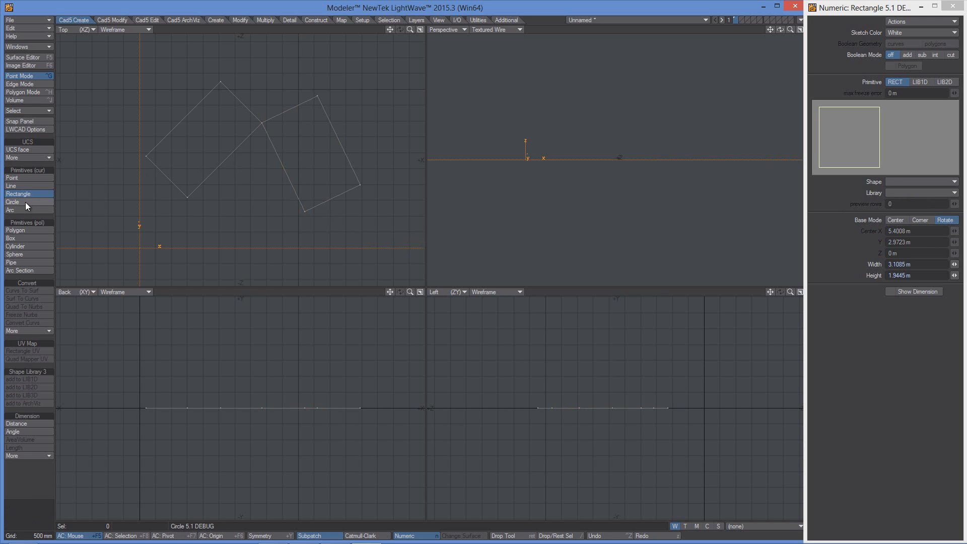
# Draw an ellipse above the rectangles using the Circle tool's Elliptic base mode.
pyautogui.click(12, 201)
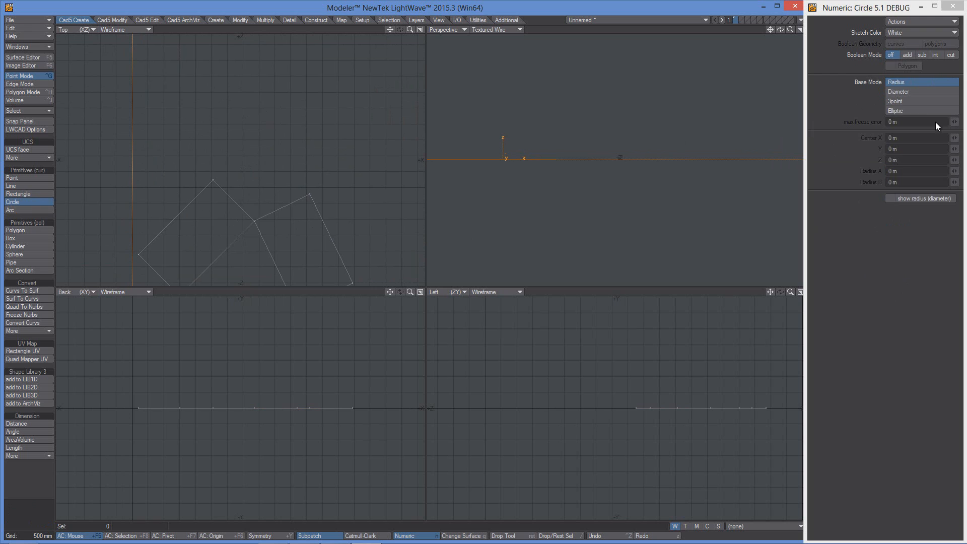
pyautogui.moveTo(257, 132); pyautogui.dragTo(296, 143)
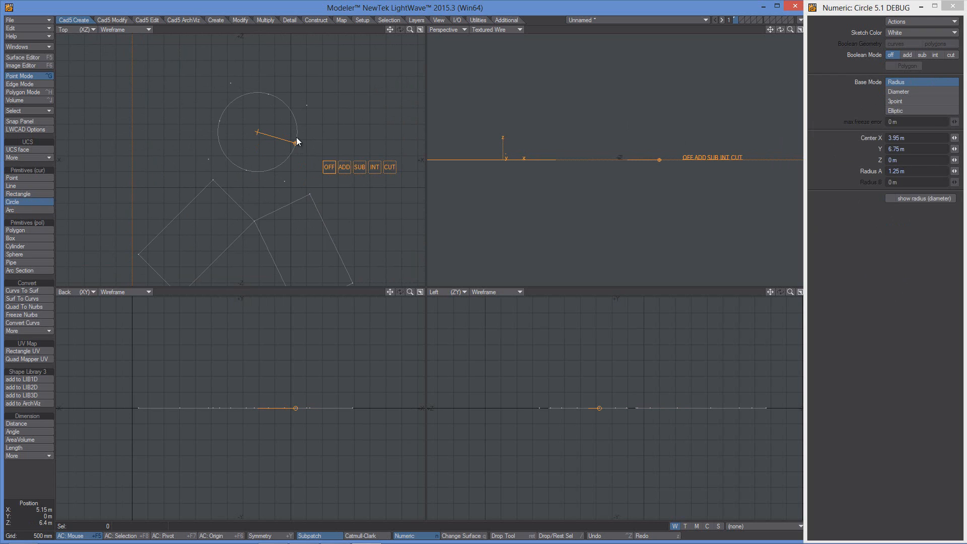
pyautogui.click(897, 91)
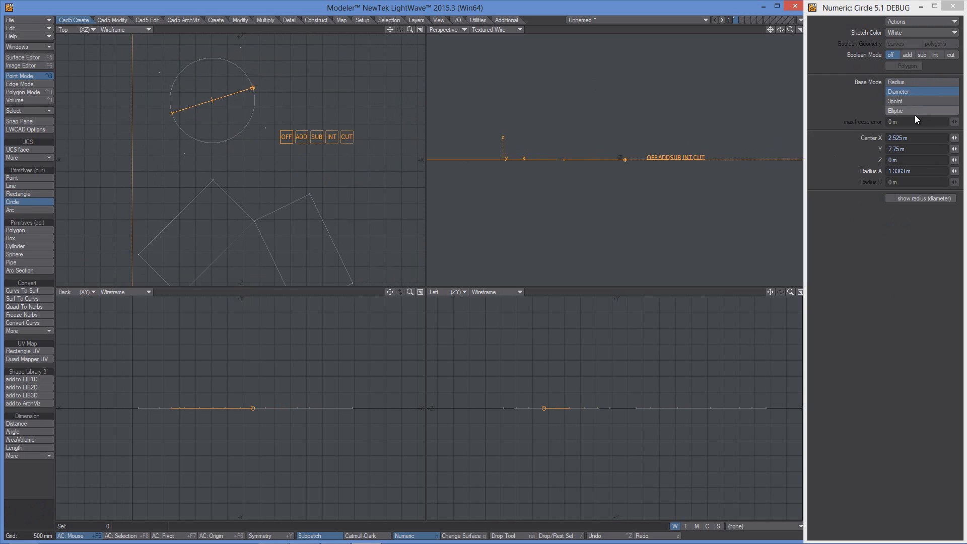
pyautogui.click(903, 110)
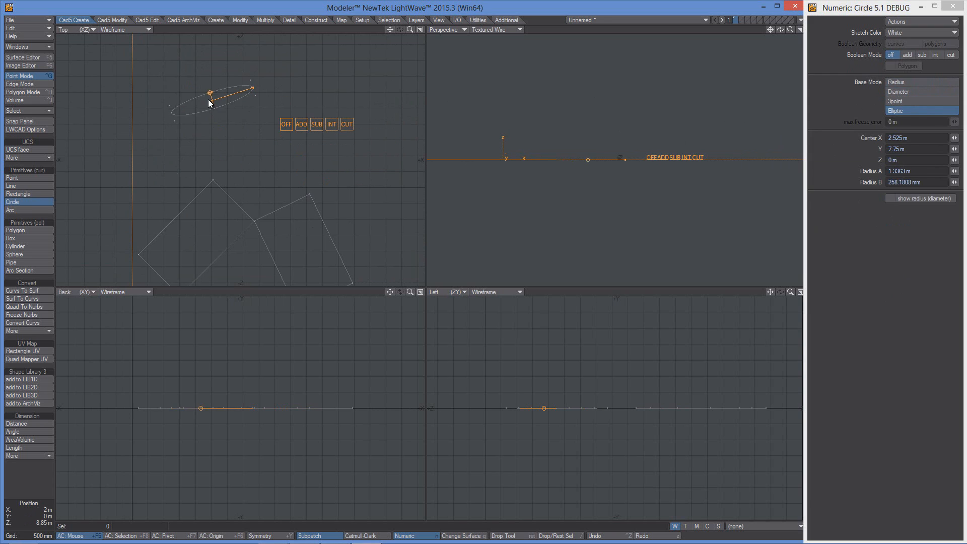
pyautogui.moveTo(209, 99); pyautogui.dragTo(206, 77)
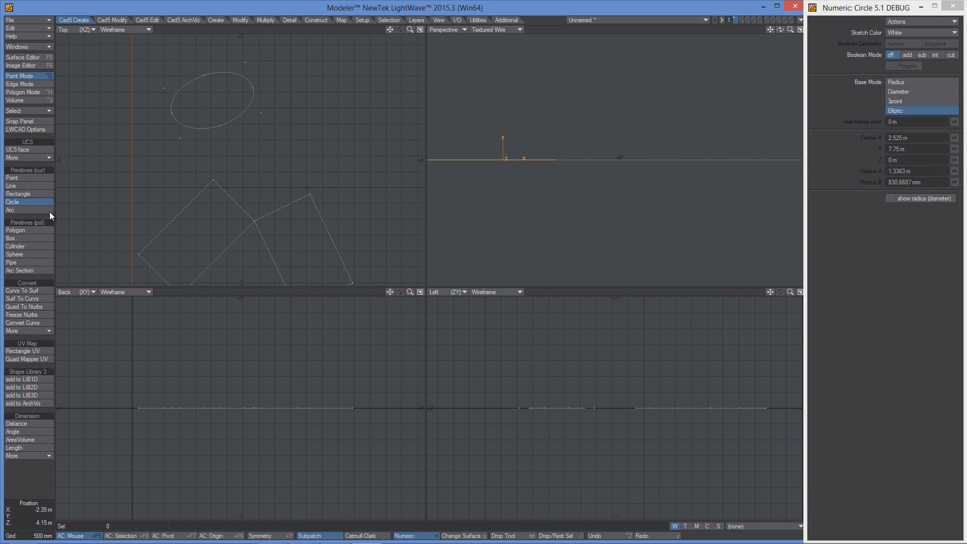
# Draw a three-point arc to the right of the ellipse in Top view.
pyautogui.click(10, 210)
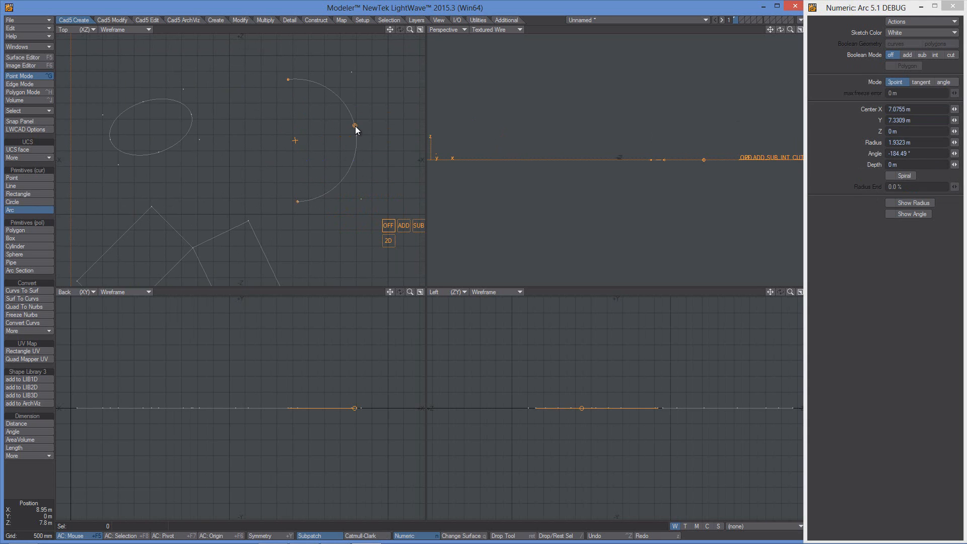
pyautogui.click(920, 81)
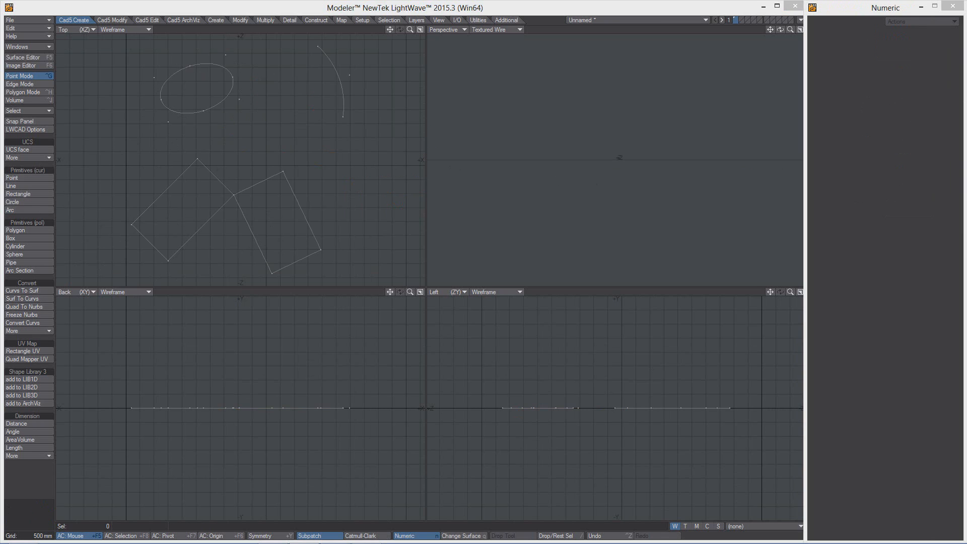
# Lay out a row of brick copies with Vector Clone, then reposition them with Move snap.
pyautogui.click(112, 20)
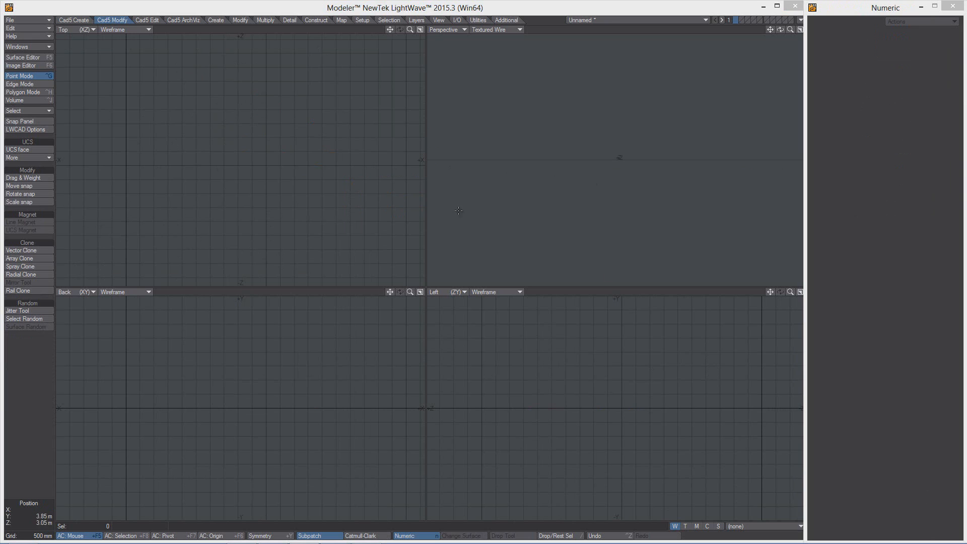
pyautogui.click(21, 251)
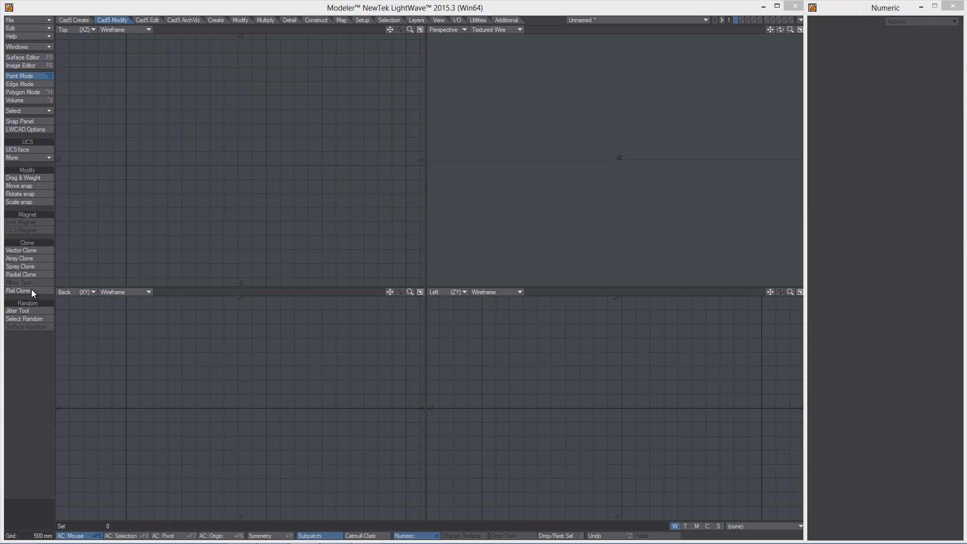
pyautogui.click(21, 251)
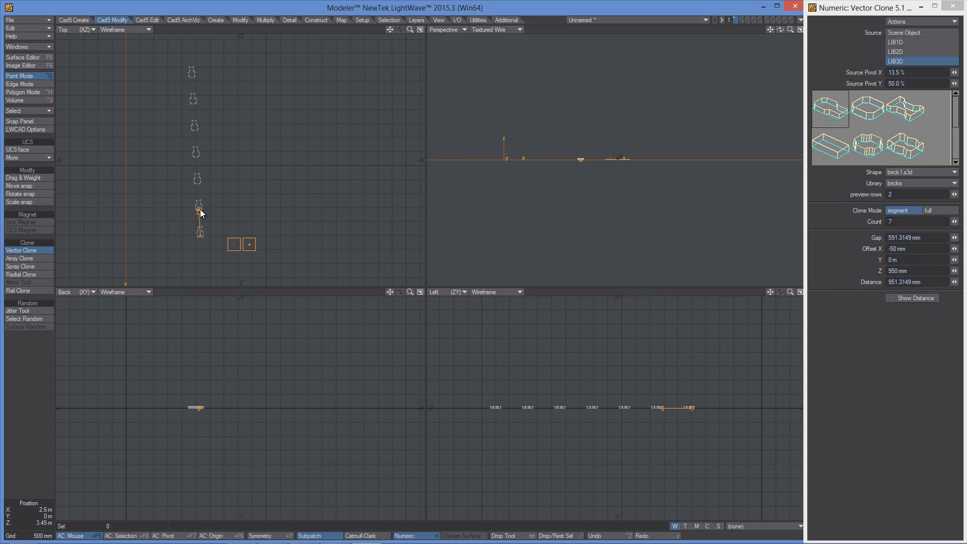
pyautogui.moveTo(198, 206); pyautogui.dragTo(222, 216)
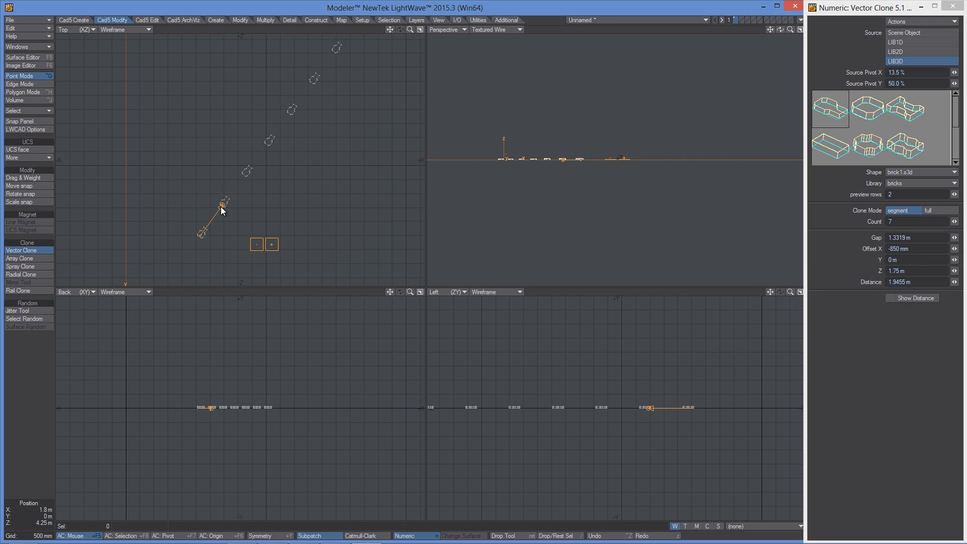
pyautogui.click(19, 186)
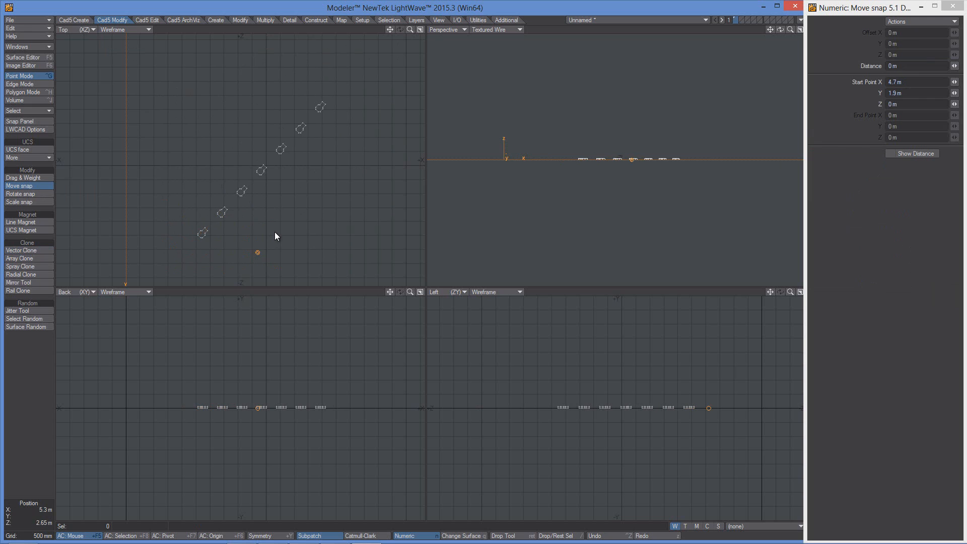
pyautogui.moveTo(258, 251); pyautogui.dragTo(253, 254)
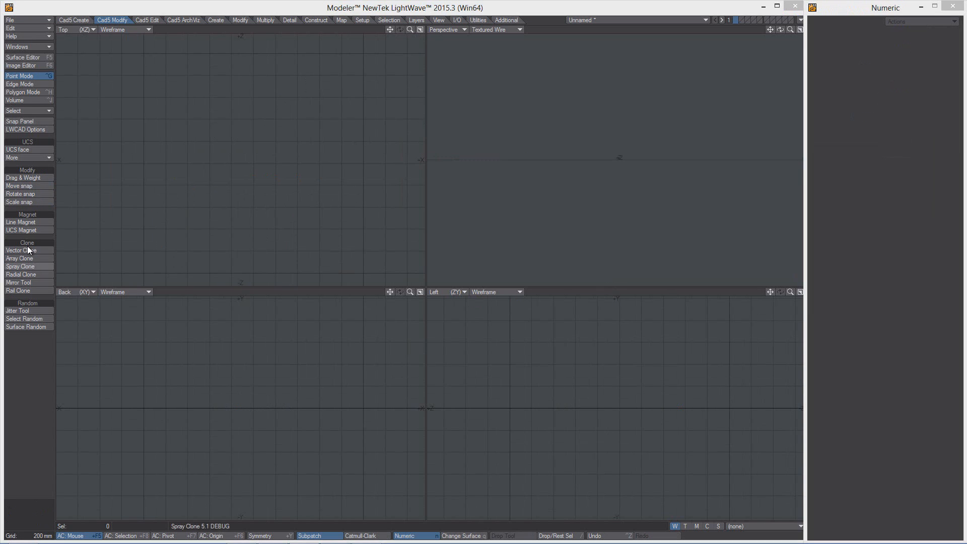
pyautogui.click(21, 250)
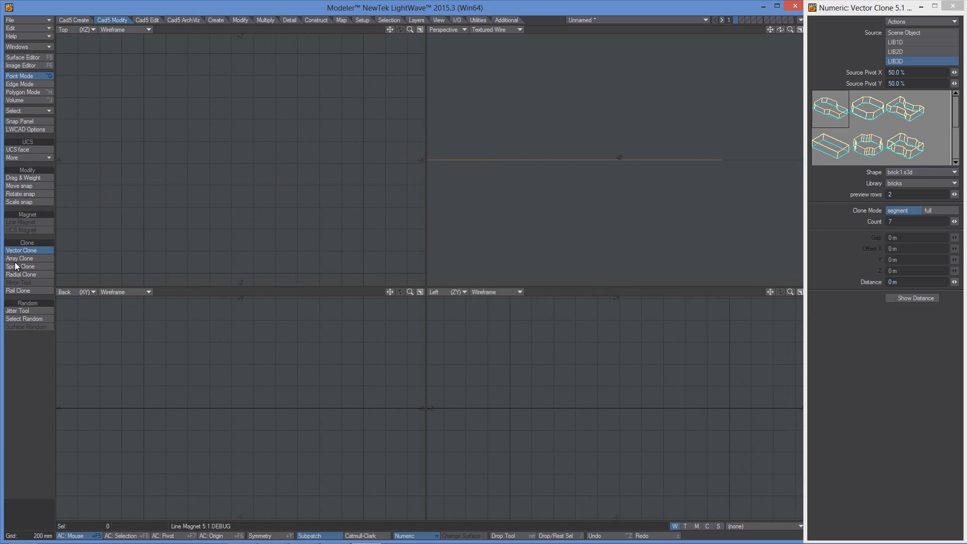
pyautogui.moveTo(886, 84)
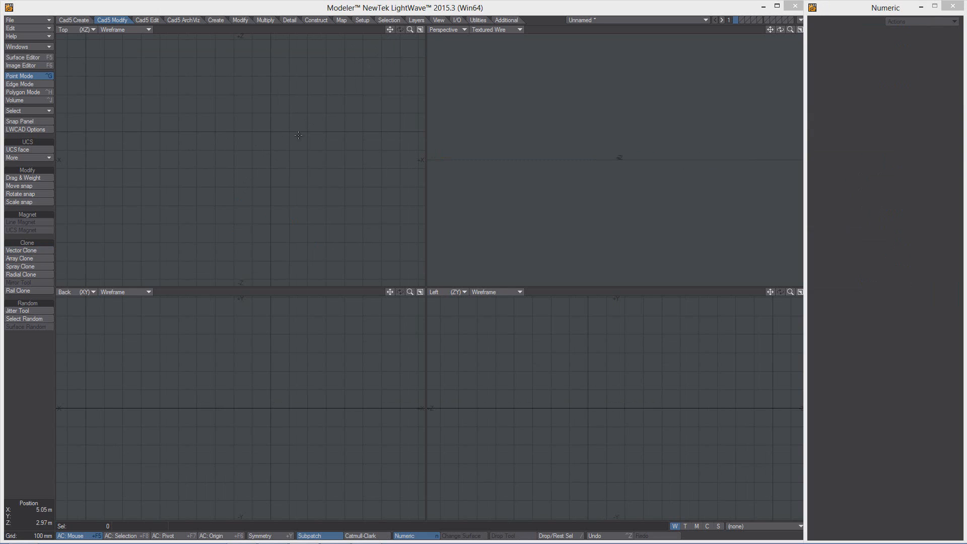
# Sweep a snapped rotation of about 42.96 degrees around a pivot in Top view.
pyautogui.click(21, 193)
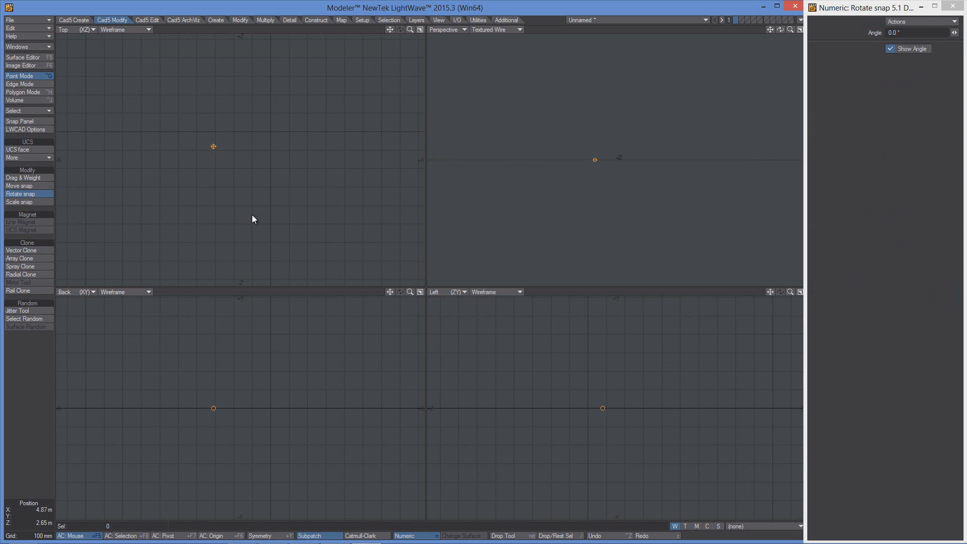
pyautogui.moveTo(213, 146); pyautogui.dragTo(252, 220)
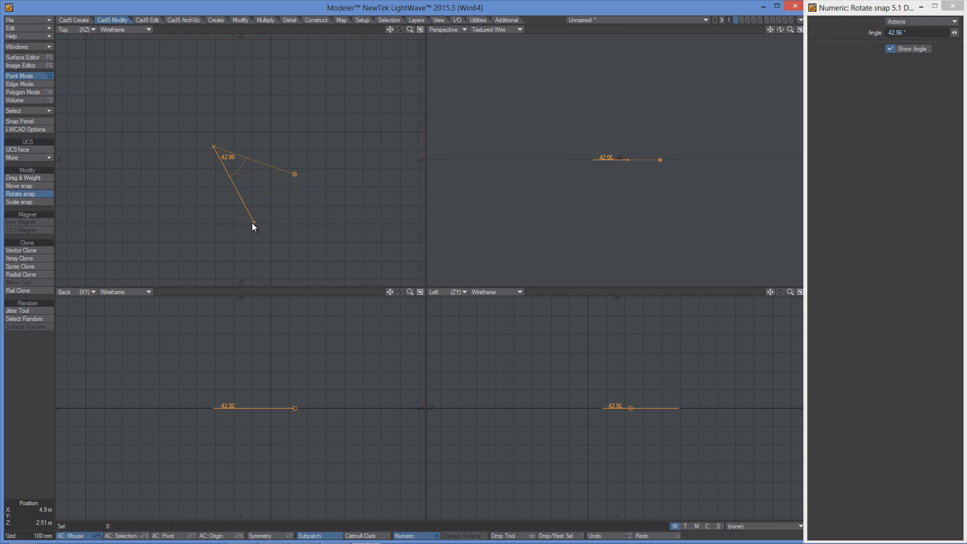
pyautogui.moveTo(253, 223); pyautogui.dragTo(284, 122)
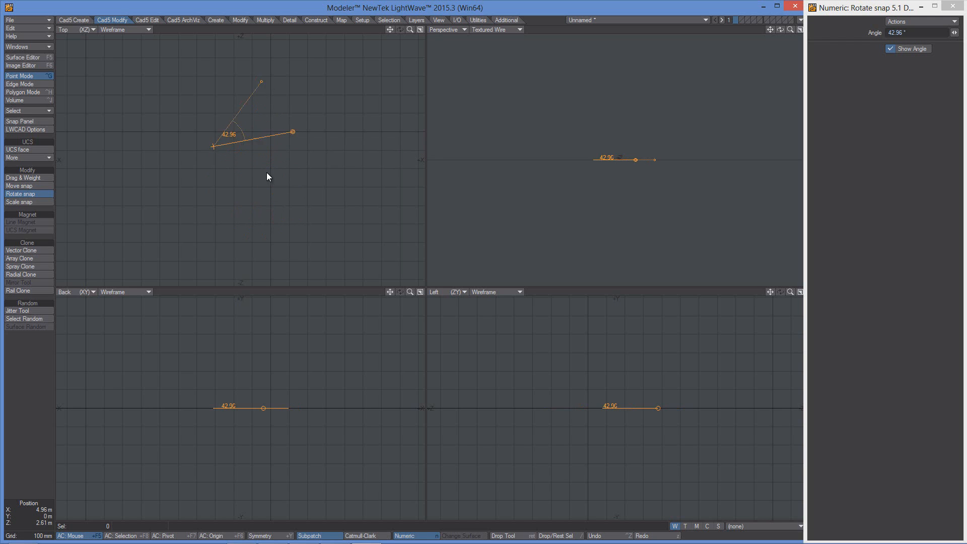
pyautogui.moveTo(291, 132); pyautogui.dragTo(283, 171)
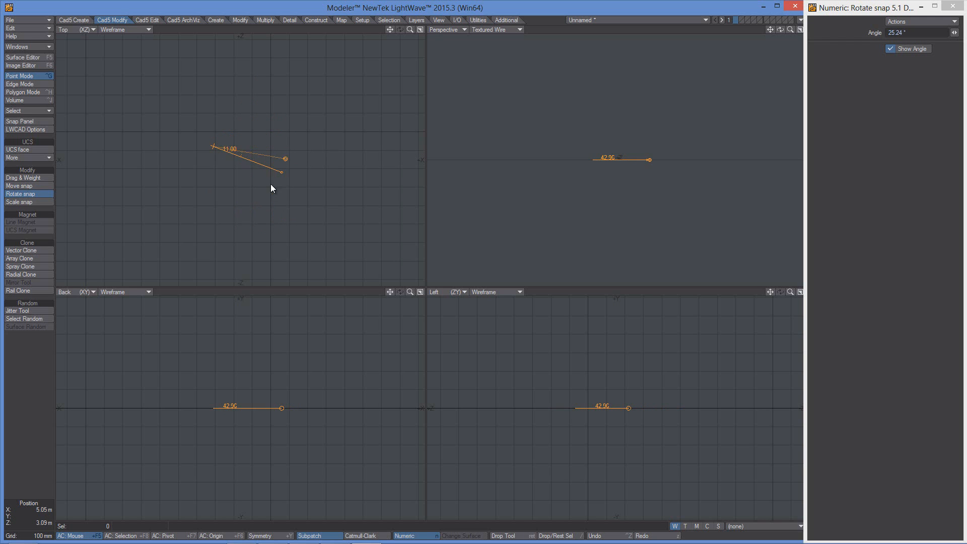
pyautogui.click(74, 19)
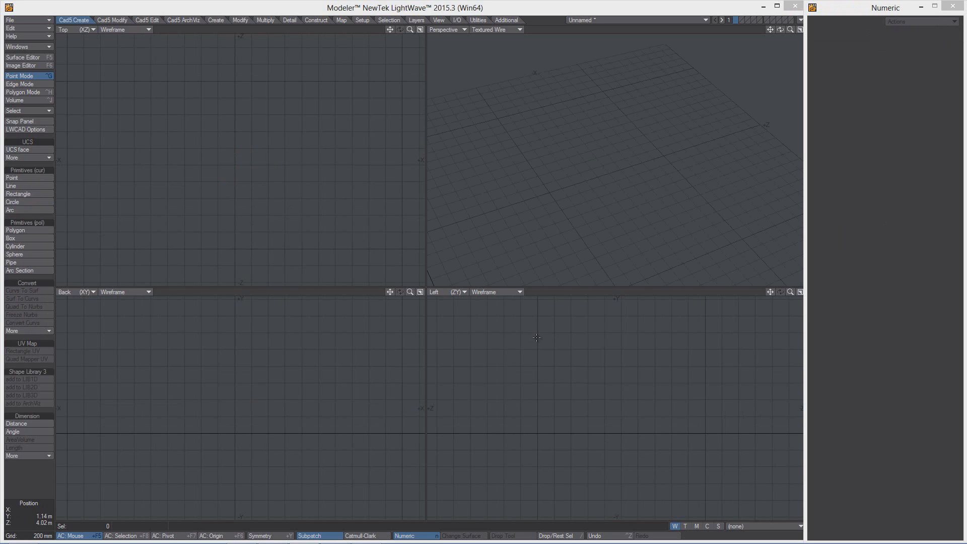
pyautogui.moveTo(560, 319)
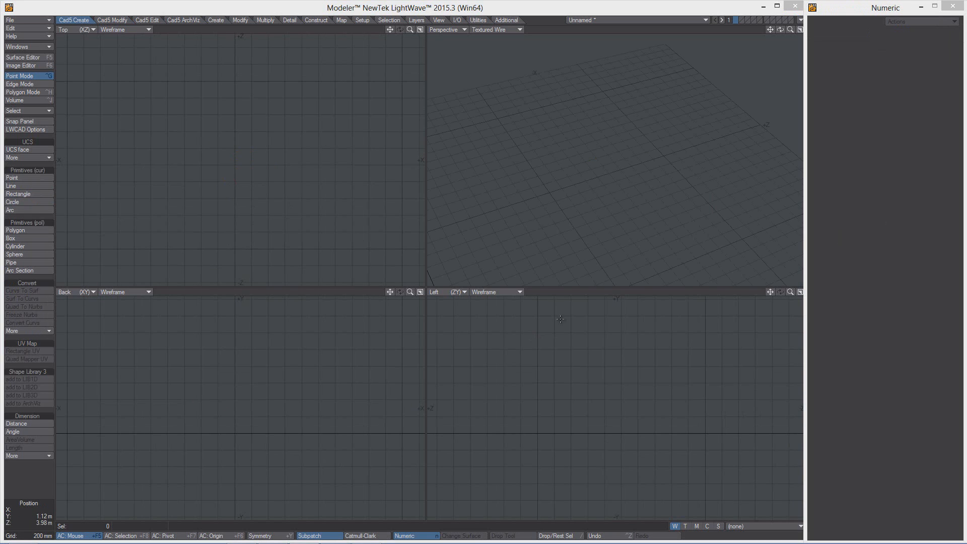
# Choose the Arc tool to start the coiled helix.
pyautogui.click(10, 210)
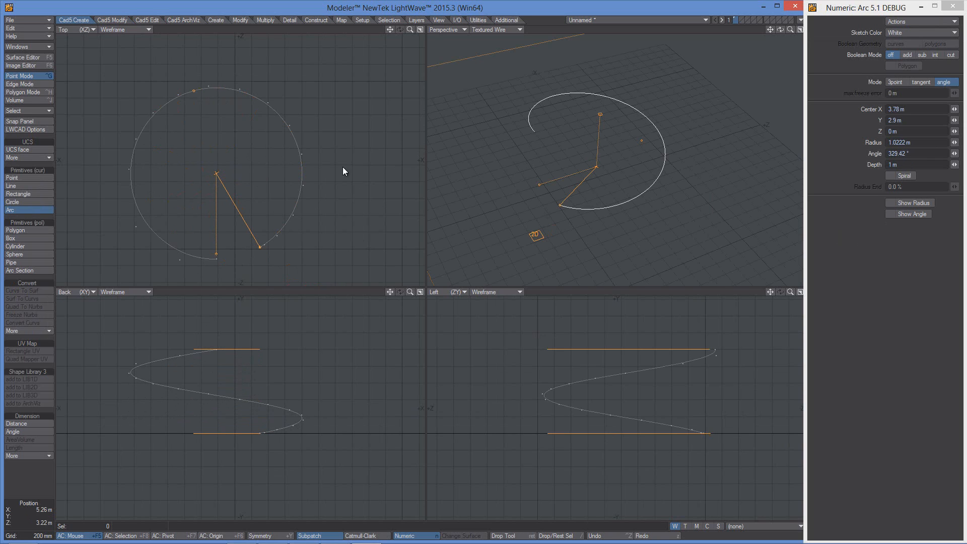
pyautogui.moveTo(203, 100)
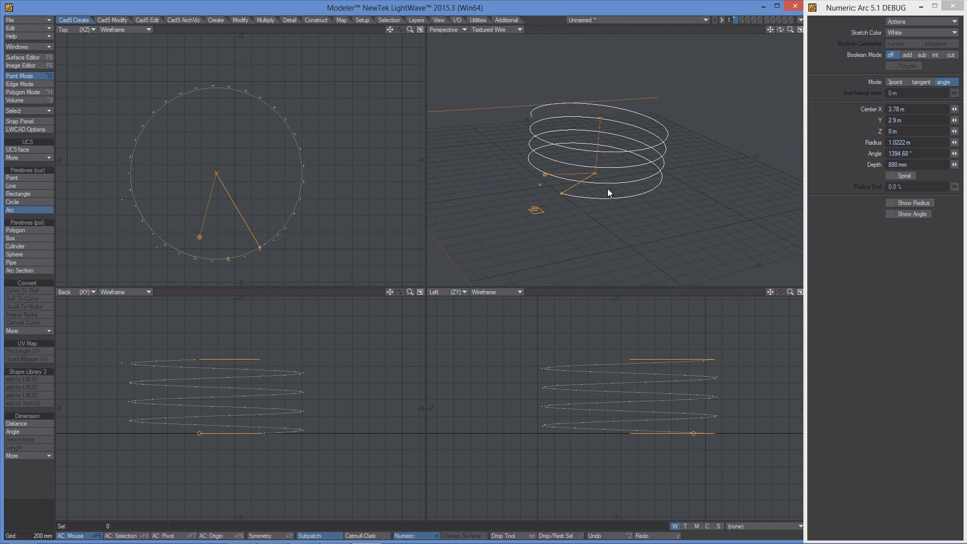
pyautogui.moveTo(590, 120)
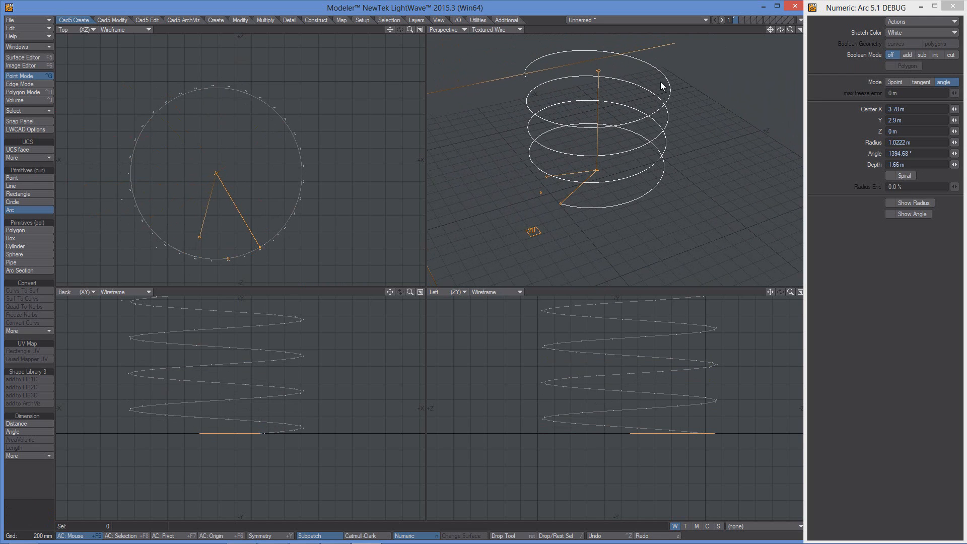
pyautogui.moveTo(646, 172)
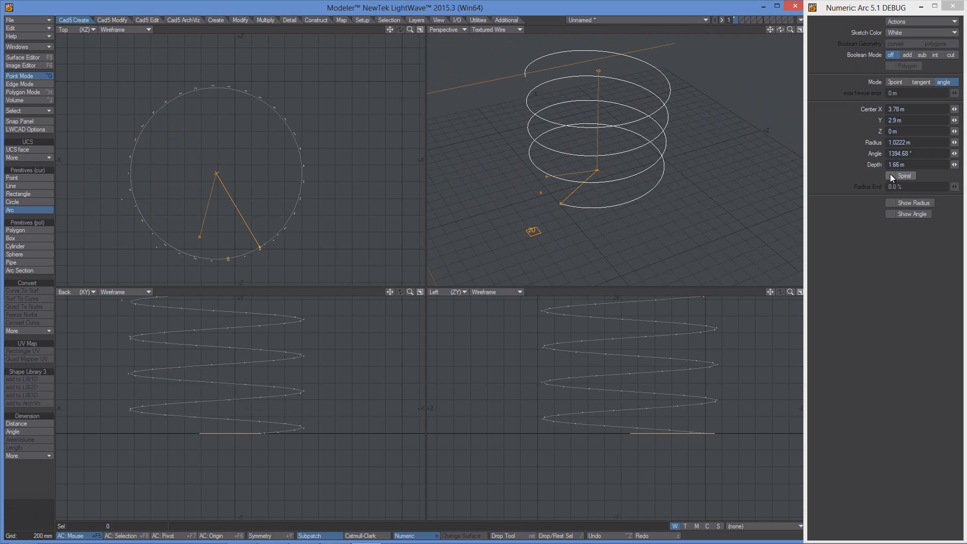
# Enable Spiral and enter 50.0 in the Numeric panel to flatten the arc inward.
pyautogui.click(892, 176)
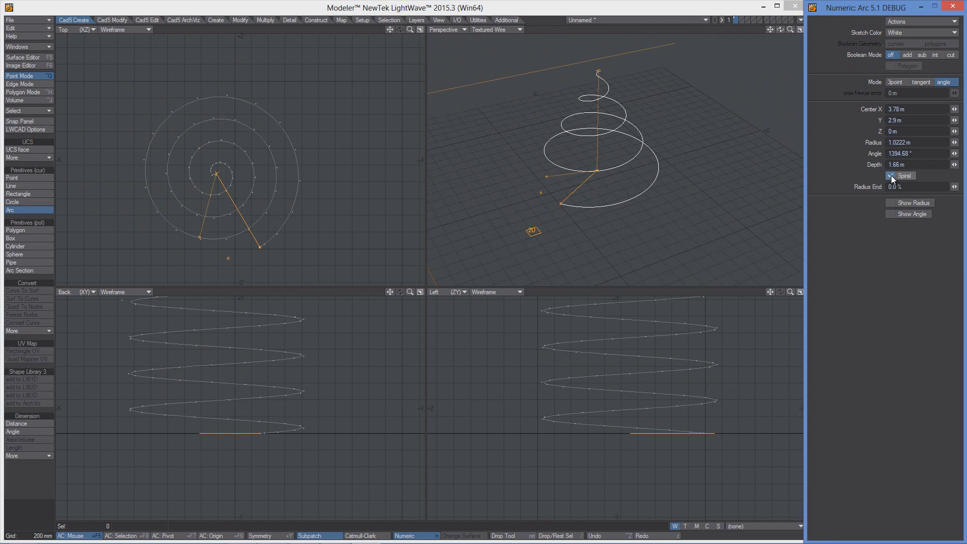
pyautogui.click(889, 175)
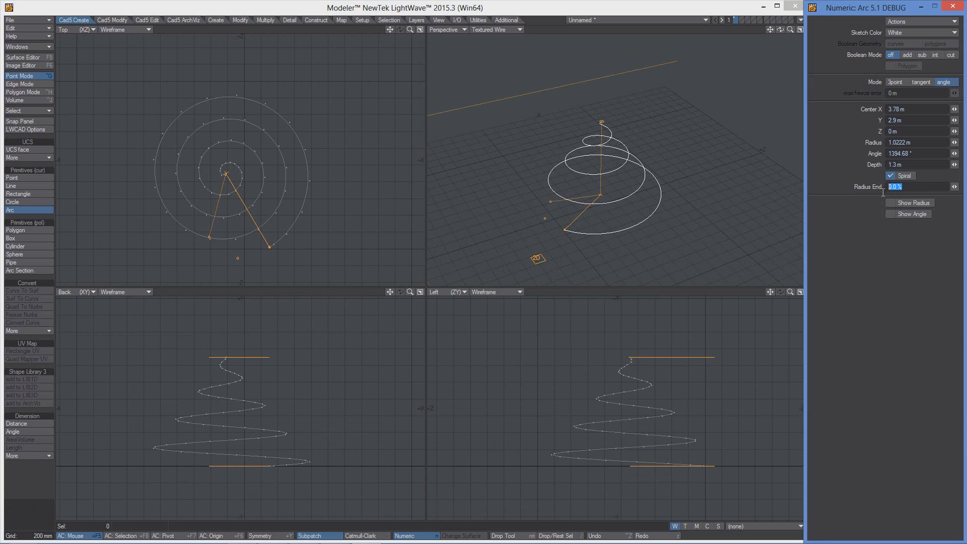
pyautogui.write('50.0')
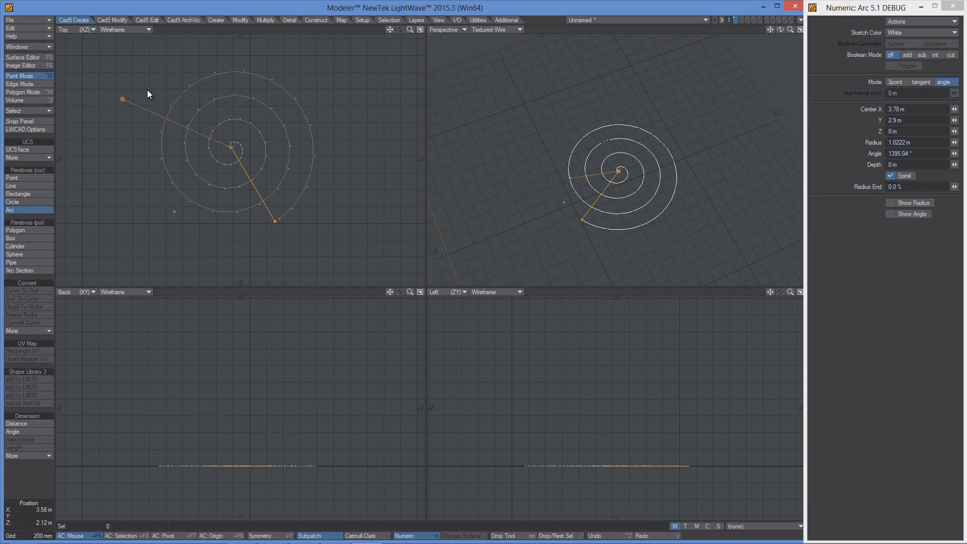
pyautogui.click(113, 19)
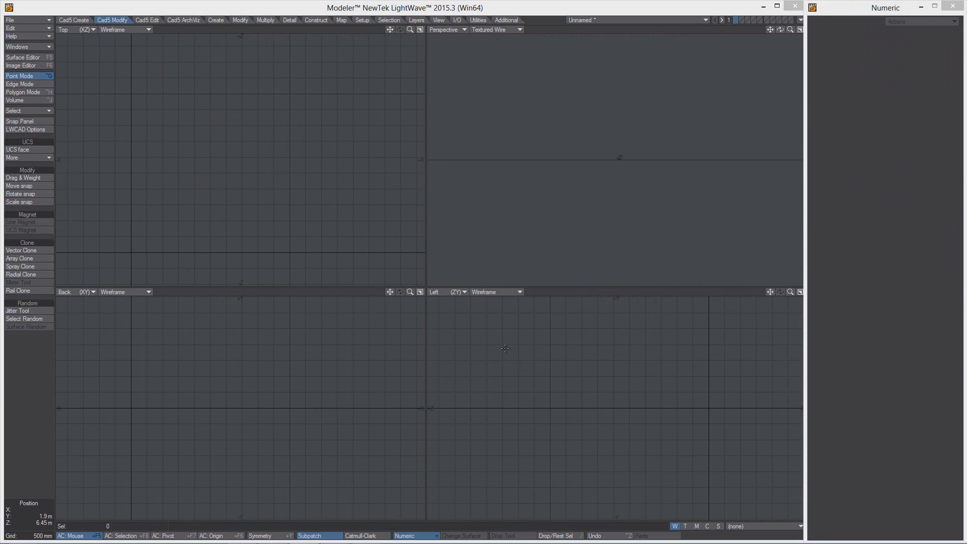
pyautogui.moveTo(82, 134)
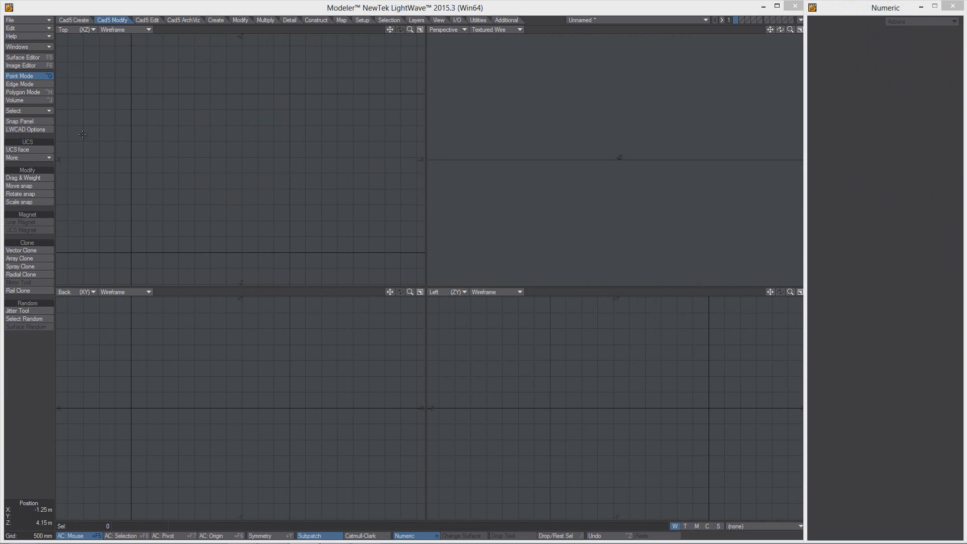
pyautogui.click(21, 275)
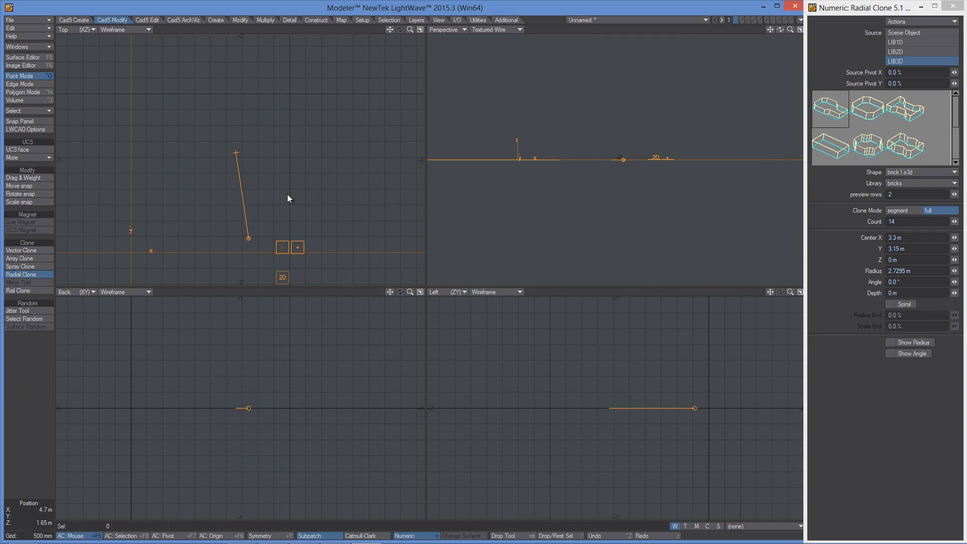
pyautogui.moveTo(247, 239); pyautogui.dragTo(324, 182)
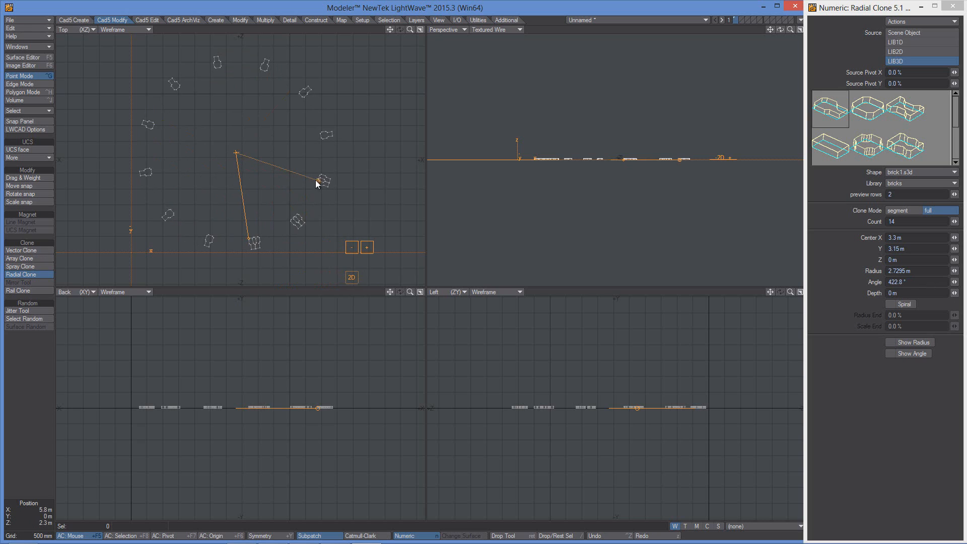
pyautogui.click(890, 303)
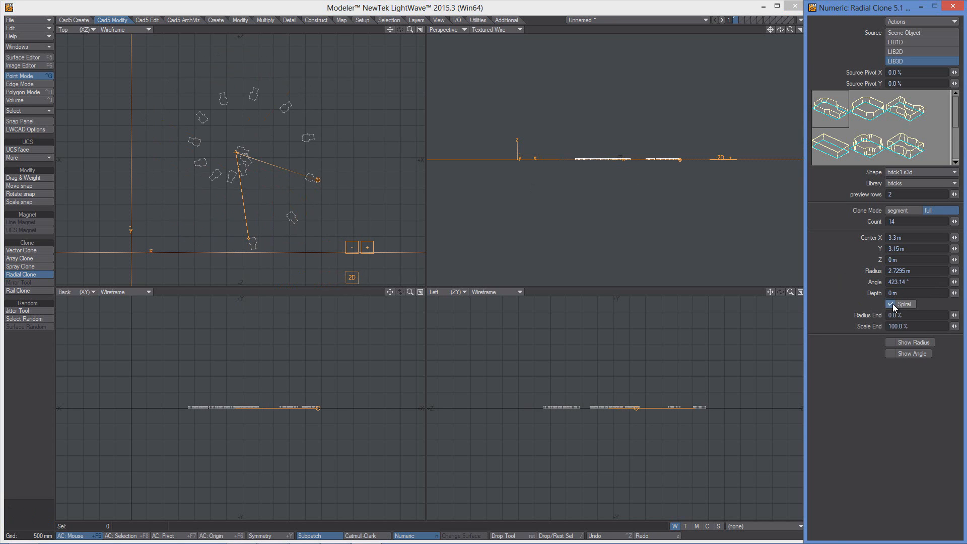
pyautogui.click(888, 304)
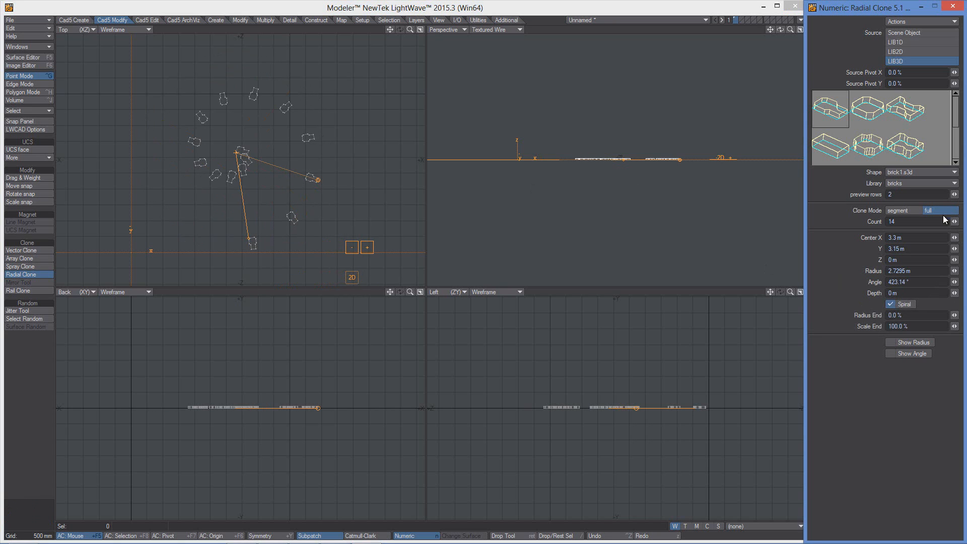
pyautogui.click(954, 222)
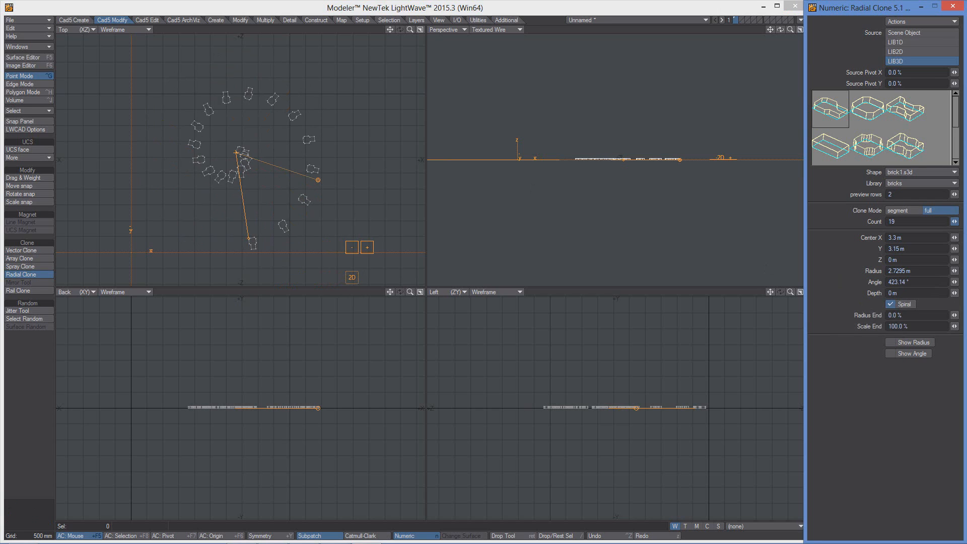
pyautogui.click(955, 221)
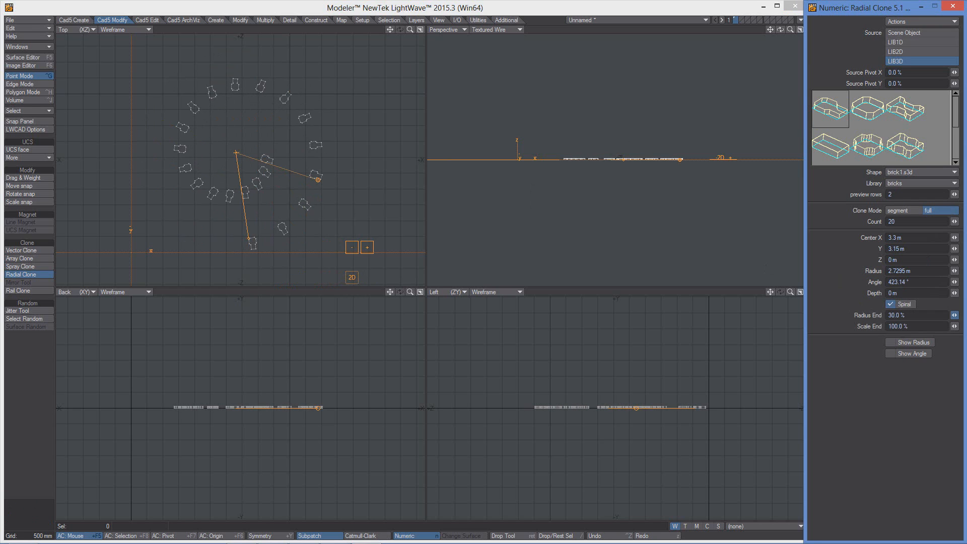
pyautogui.moveTo(957, 347)
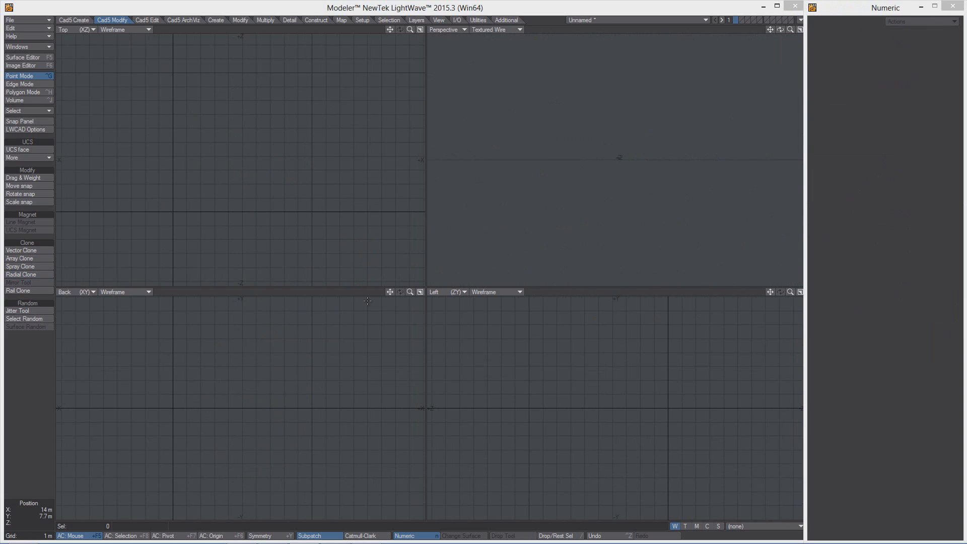
pyautogui.click(20, 259)
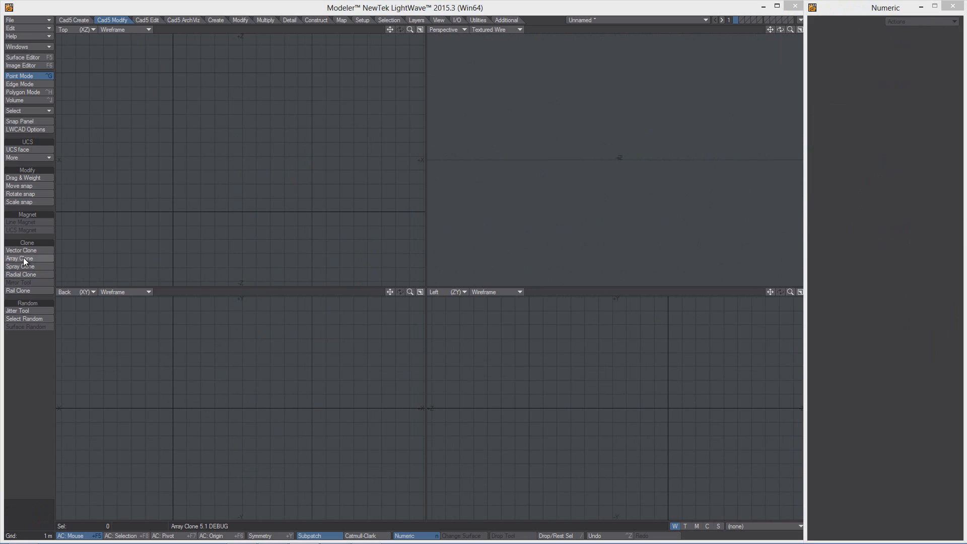
pyautogui.click(20, 258)
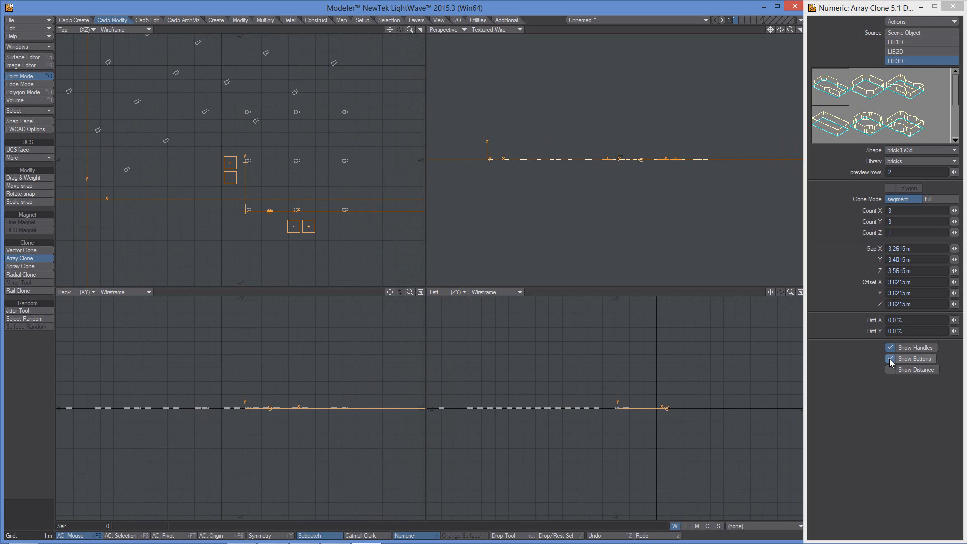
pyautogui.click(890, 358)
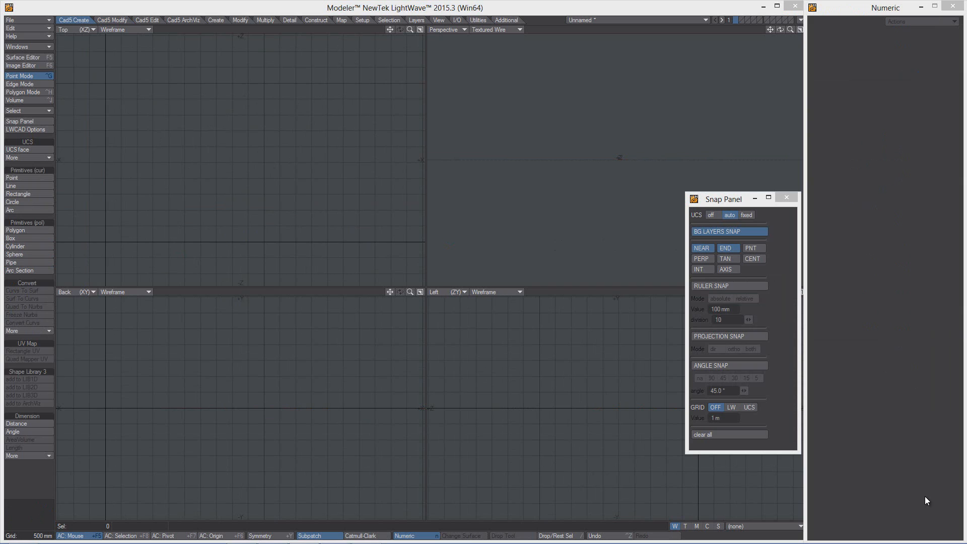
pyautogui.moveTo(695, 416)
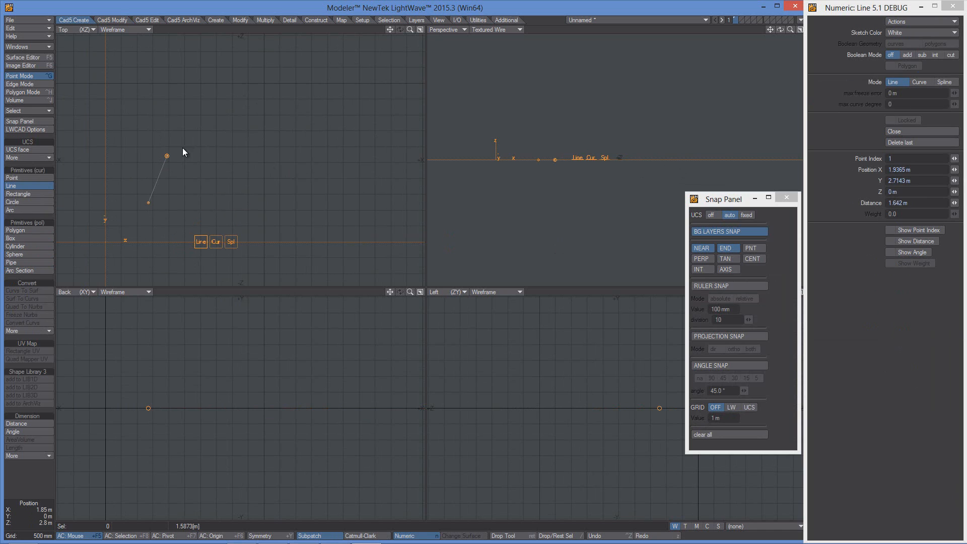
# Add a line point, set GRID snap to LW, and drag the end points onto grid positions.
pyautogui.click(272, 176)
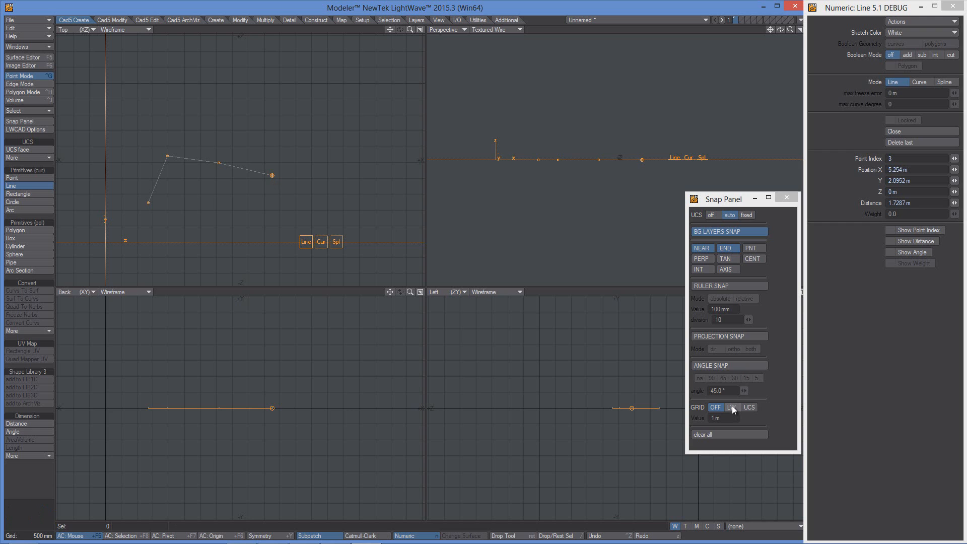
pyautogui.click(731, 407)
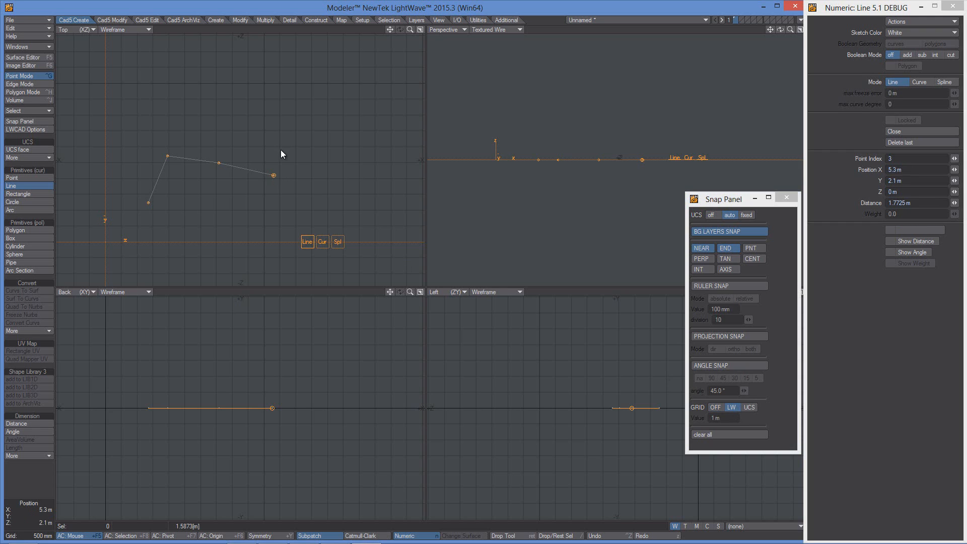
pyautogui.moveTo(273, 177); pyautogui.dragTo(282, 171)
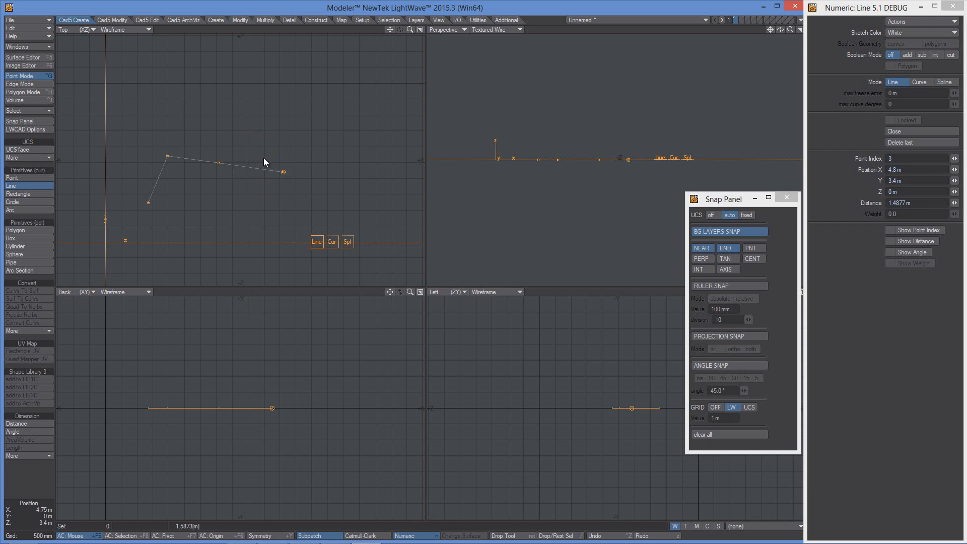
pyautogui.moveTo(282, 172); pyautogui.dragTo(258, 188)
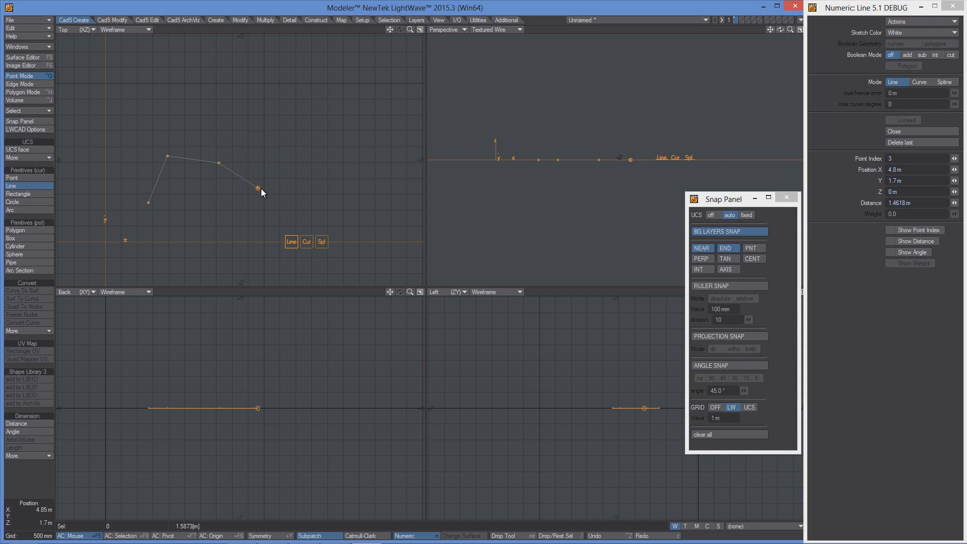
pyautogui.moveTo(273, 196)
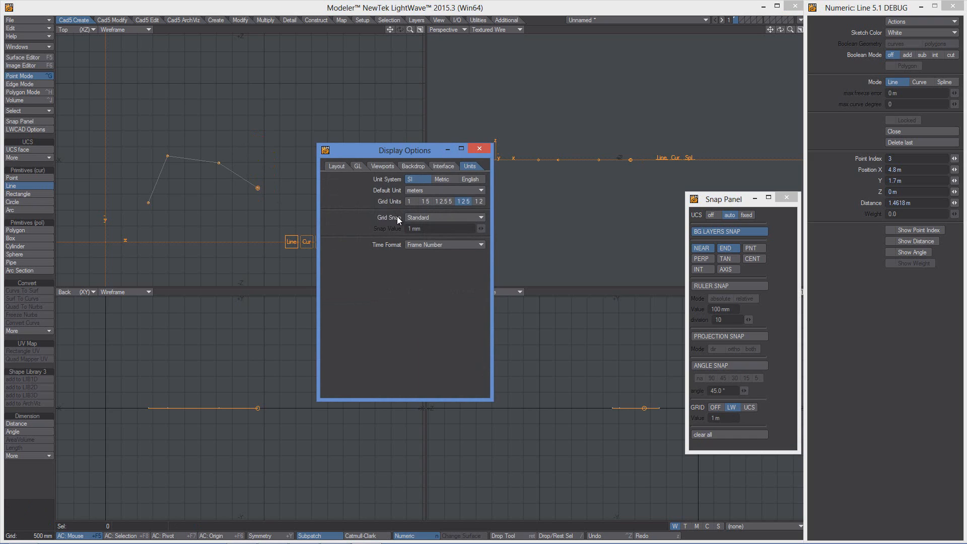
pyautogui.moveTo(382, 223)
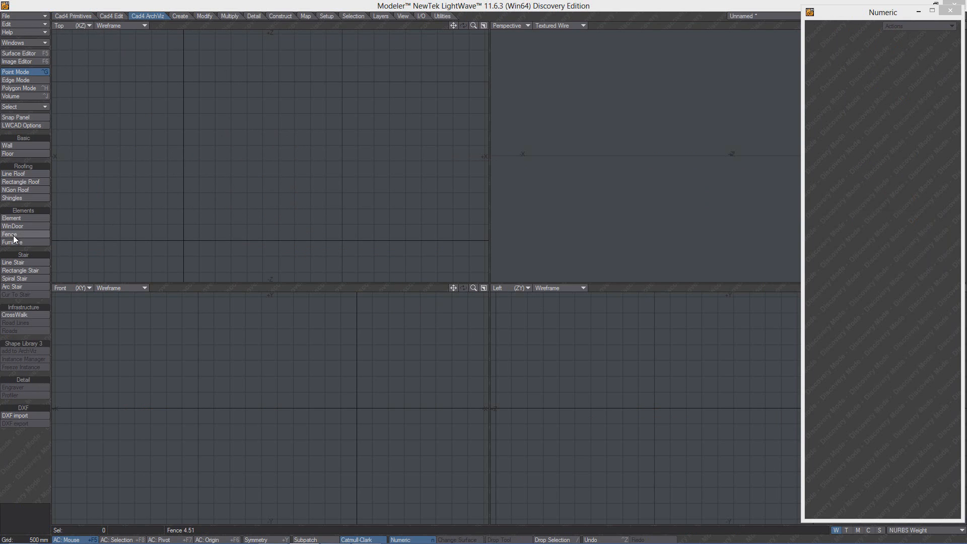
# Click out a zigzag metal fence path with the older LWCAD 4 Fence tool.
pyautogui.click(9, 235)
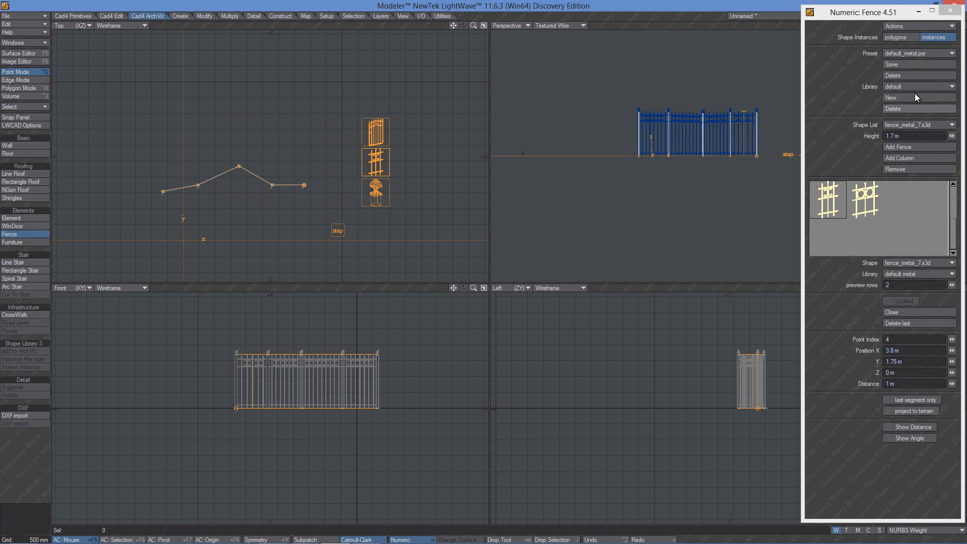
pyautogui.moveTo(304, 185); pyautogui.dragTo(306, 186)
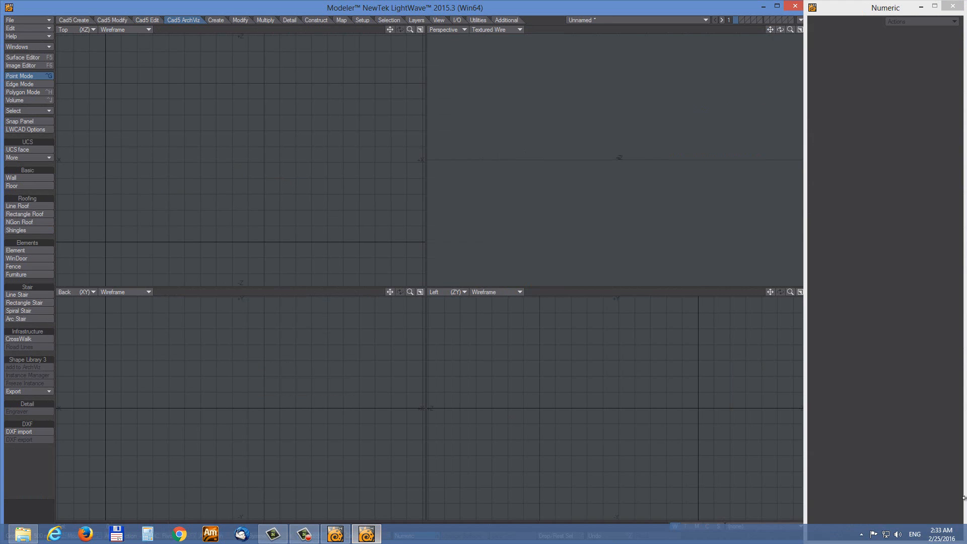
# Draw a zigzag fence network in polygon mode, hiding panels and adding corner columns.
pyautogui.click(23, 92)
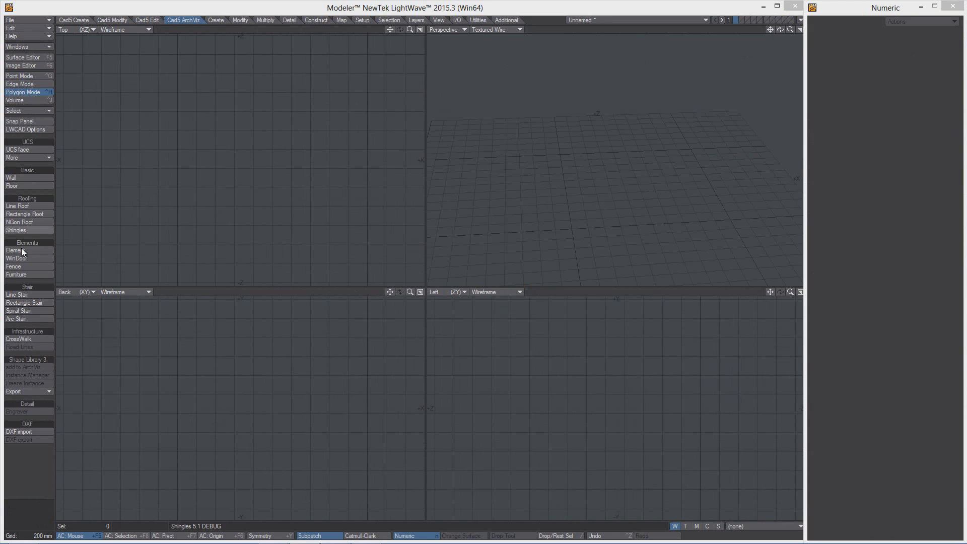
pyautogui.click(13, 265)
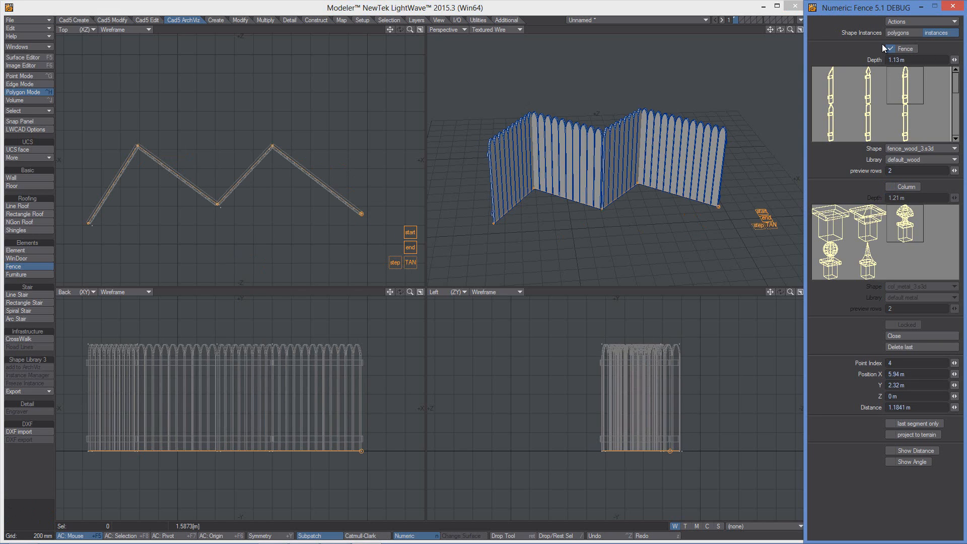
pyautogui.click(888, 49)
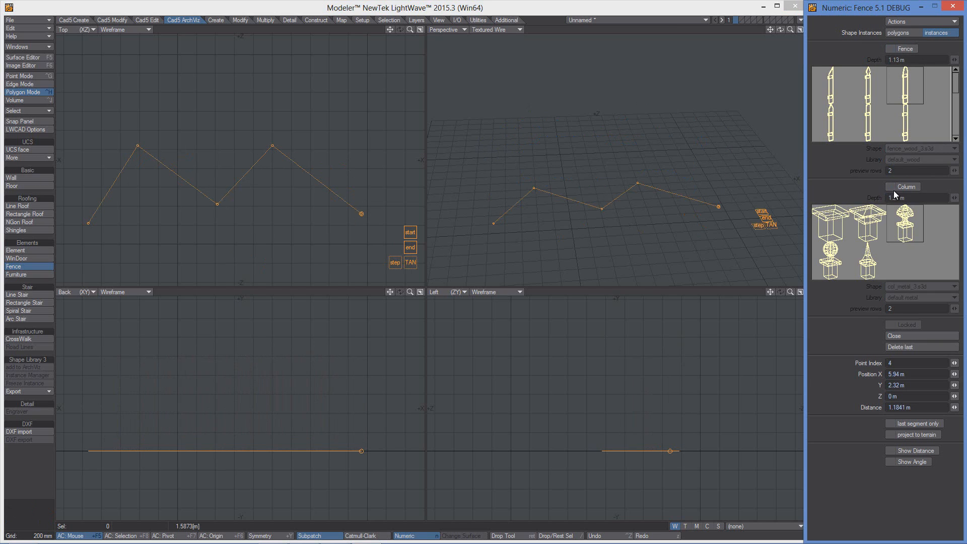
pyautogui.click(890, 186)
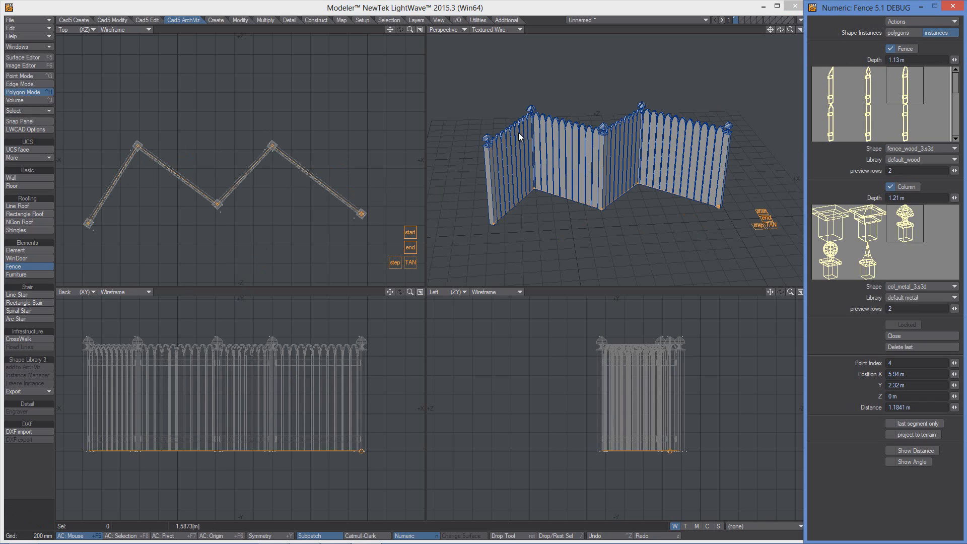
pyautogui.moveTo(487, 137)
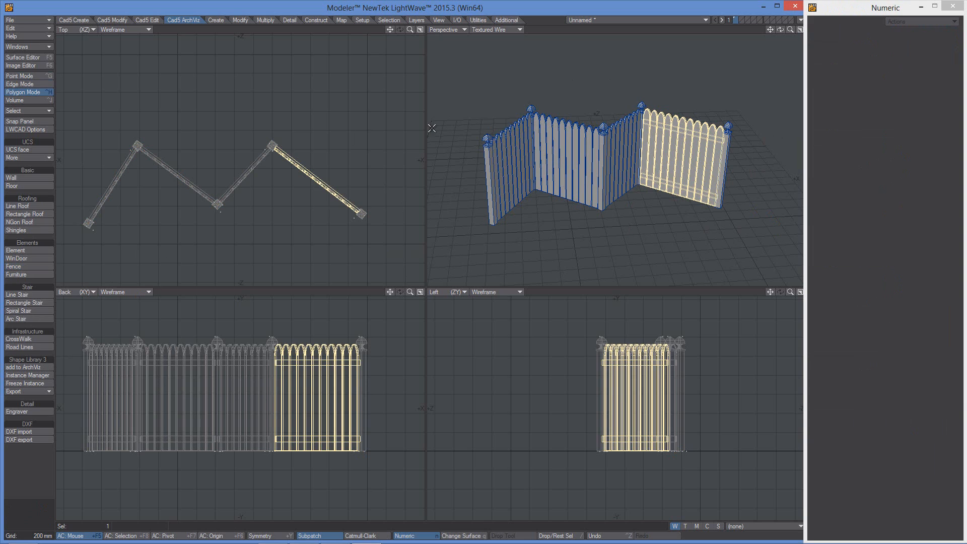
# Swap the last section's instance to fence_wood pickets, then restart the Fence tool.
pyautogui.click(28, 374)
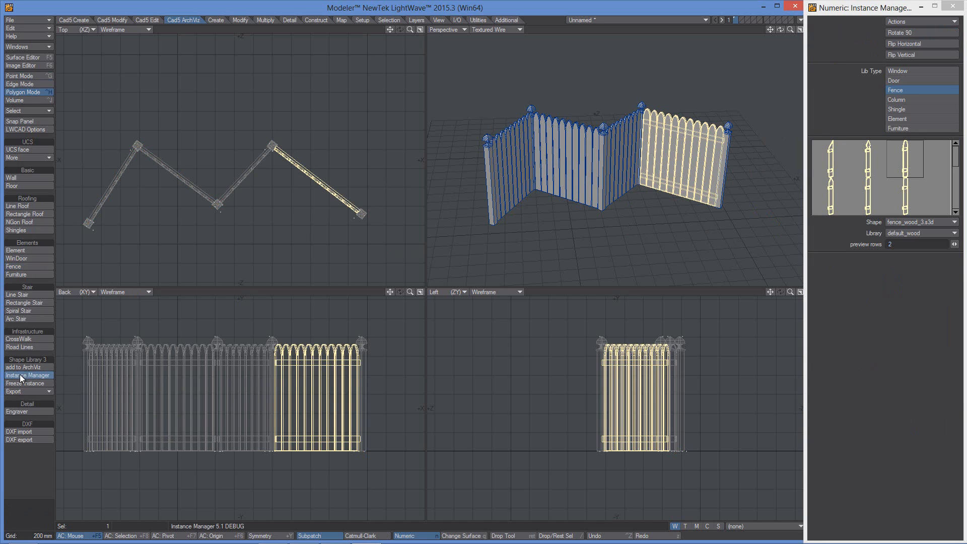
pyautogui.click(903, 179)
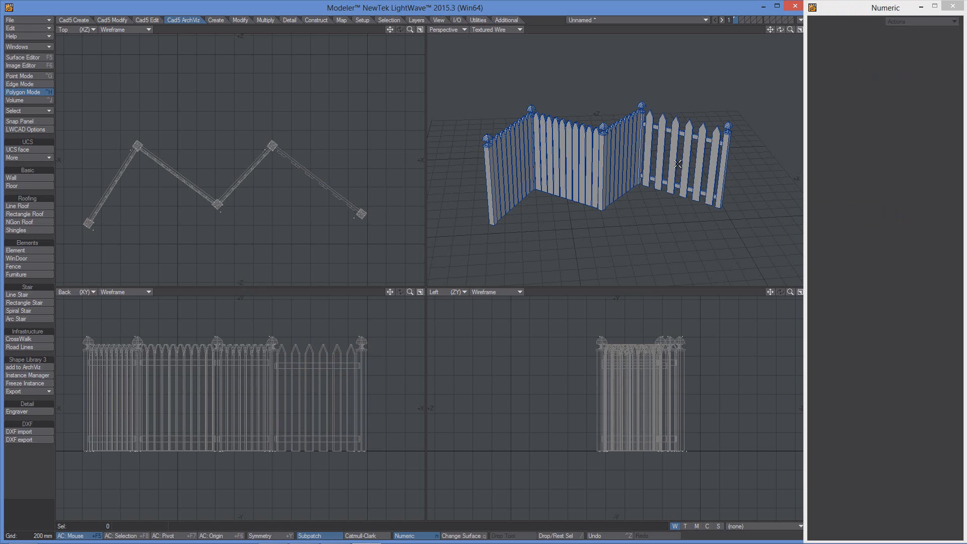
pyautogui.click(13, 267)
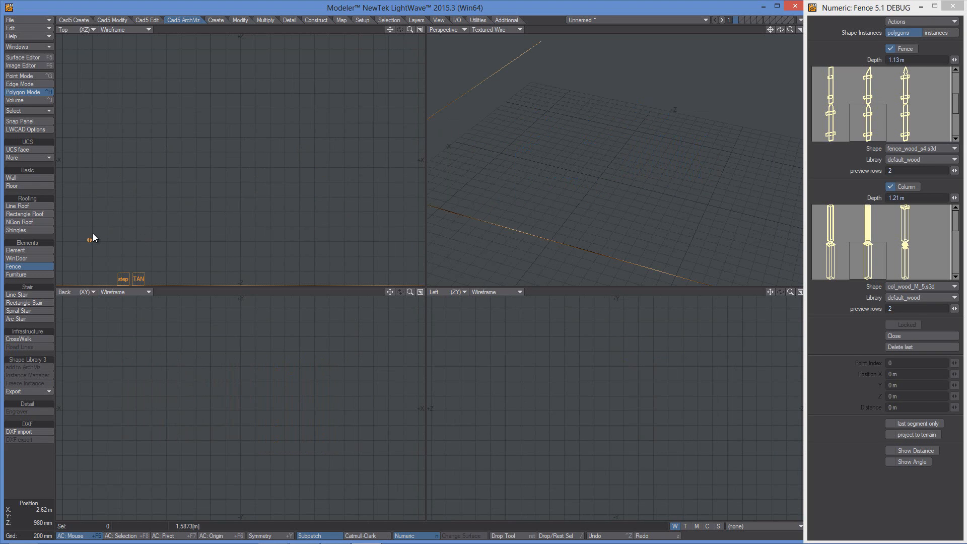
# Draw a straight picket fence run, then add a branch extending downward.
pyautogui.moveTo(92, 232); pyautogui.dragTo(158, 233)
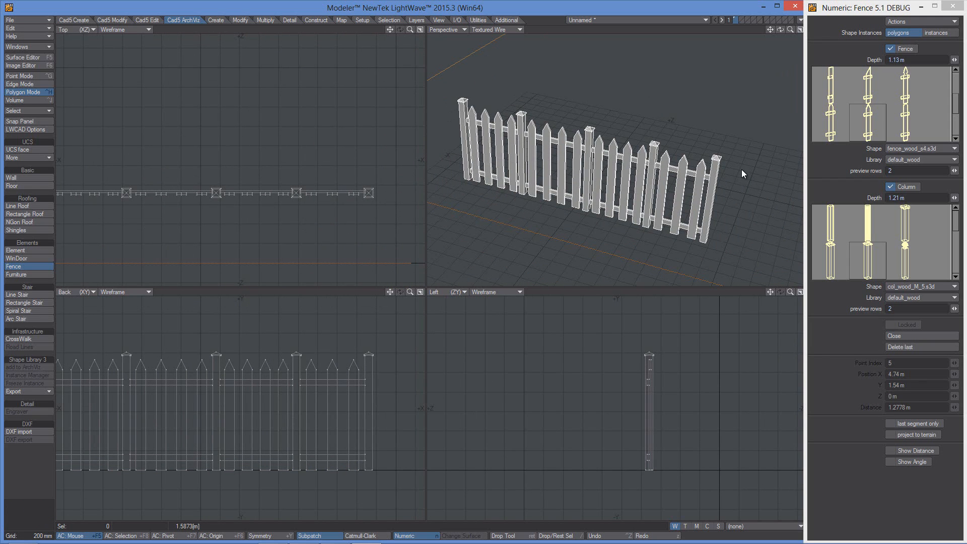
pyautogui.moveTo(705, 174)
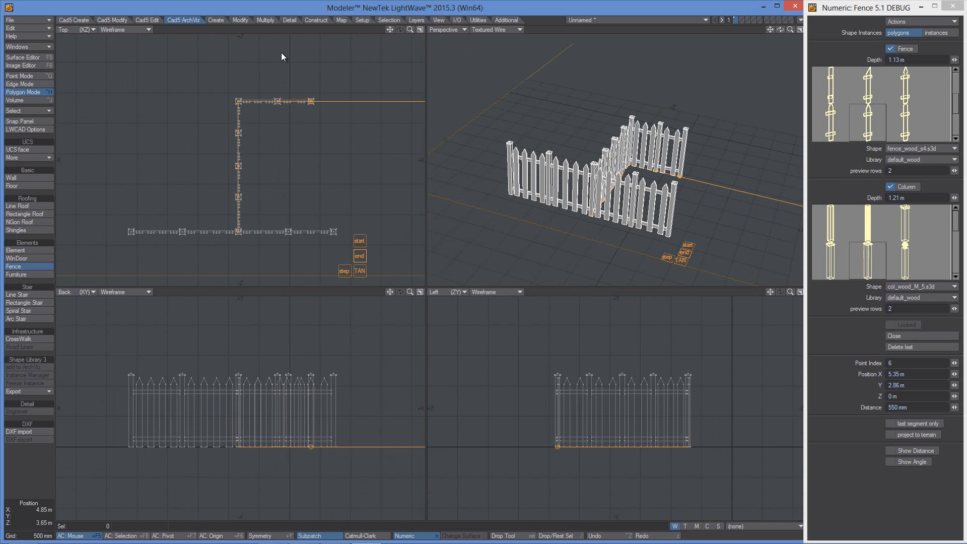
pyautogui.moveTo(490, 214)
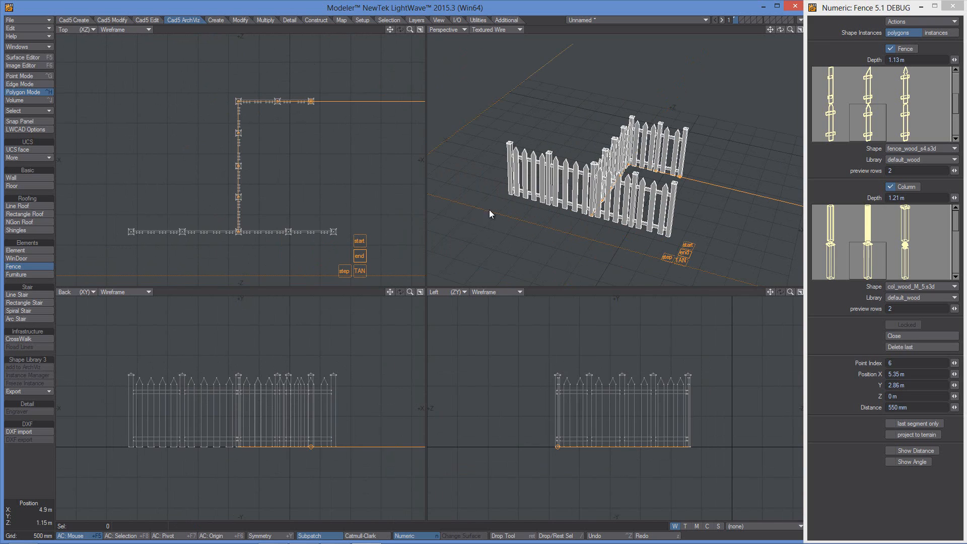
pyautogui.moveTo(308, 100); pyautogui.dragTo(314, 134)
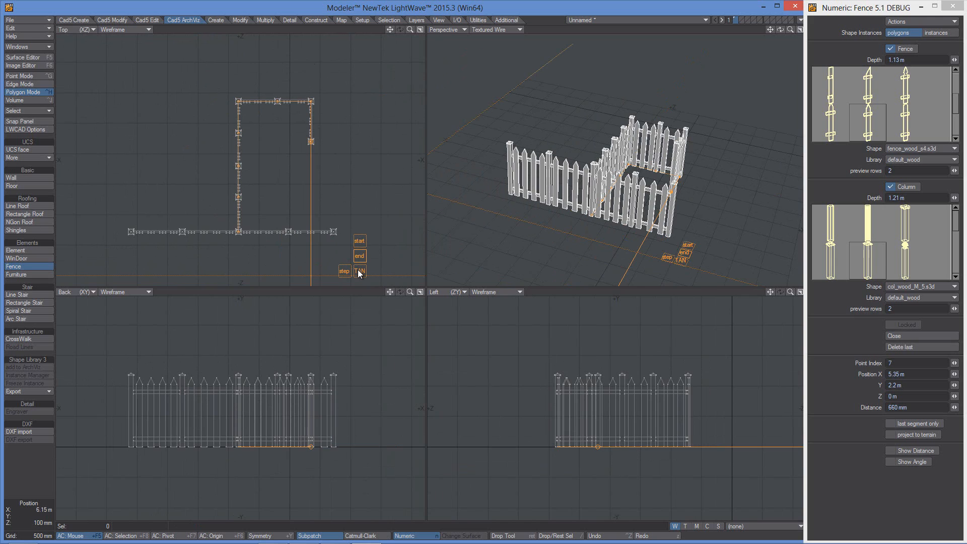
pyautogui.moveTo(311, 142); pyautogui.dragTo(322, 141)
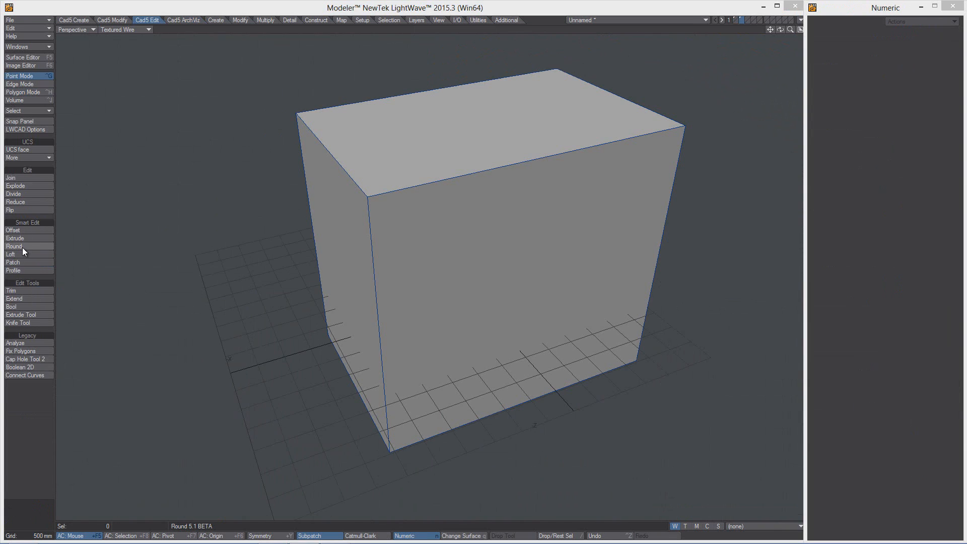
# Round the box edges at 850 mm, toggling Geometry Type between nurbs and polygons.
pyautogui.click(13, 246)
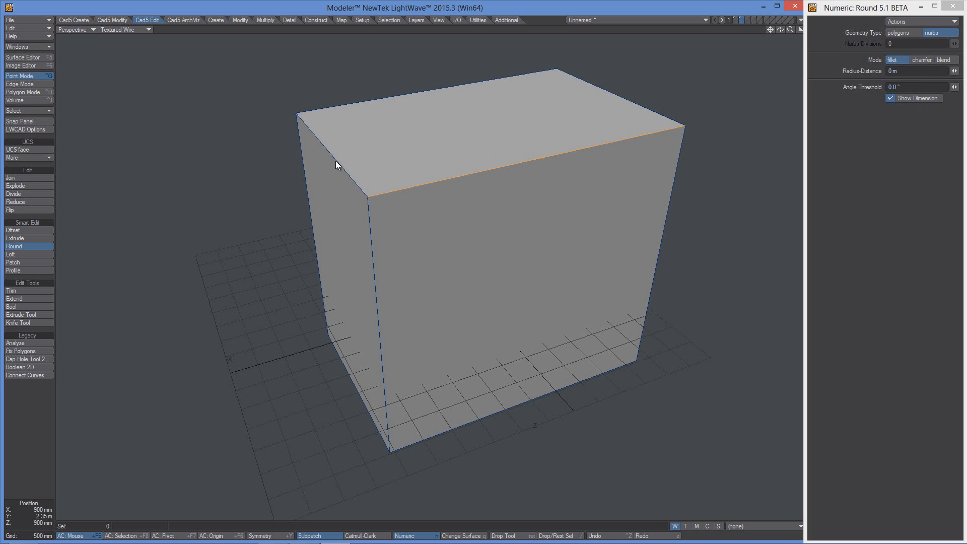
pyautogui.write('850 mm')
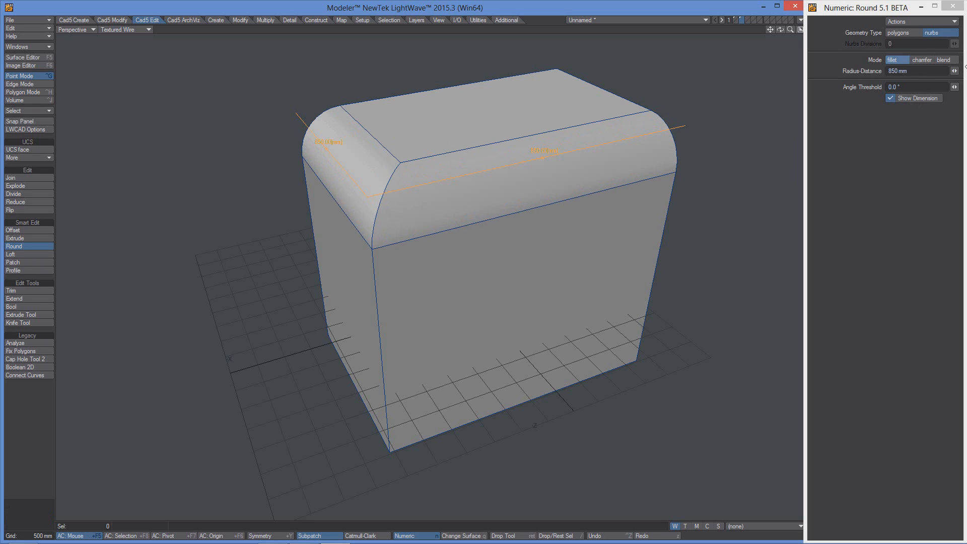
pyautogui.click(932, 33)
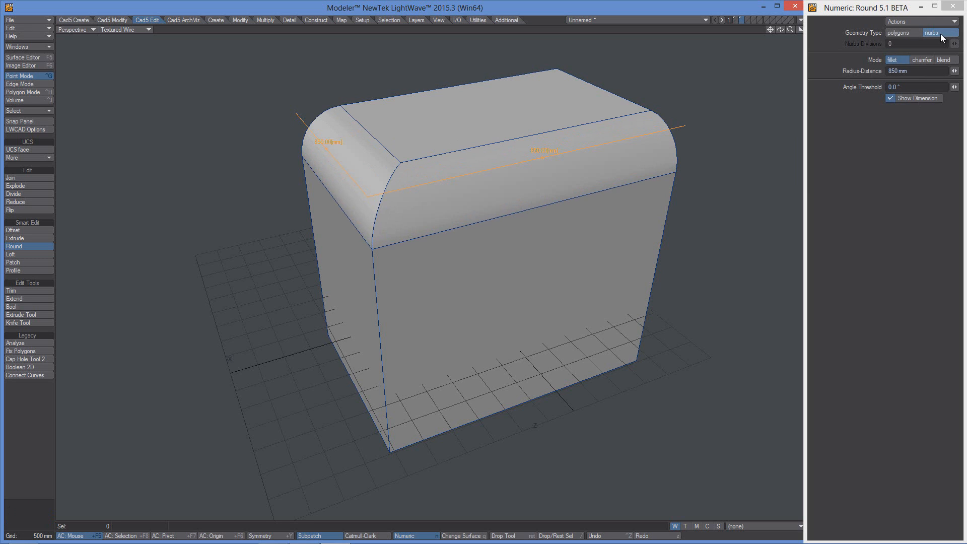
pyautogui.click(897, 33)
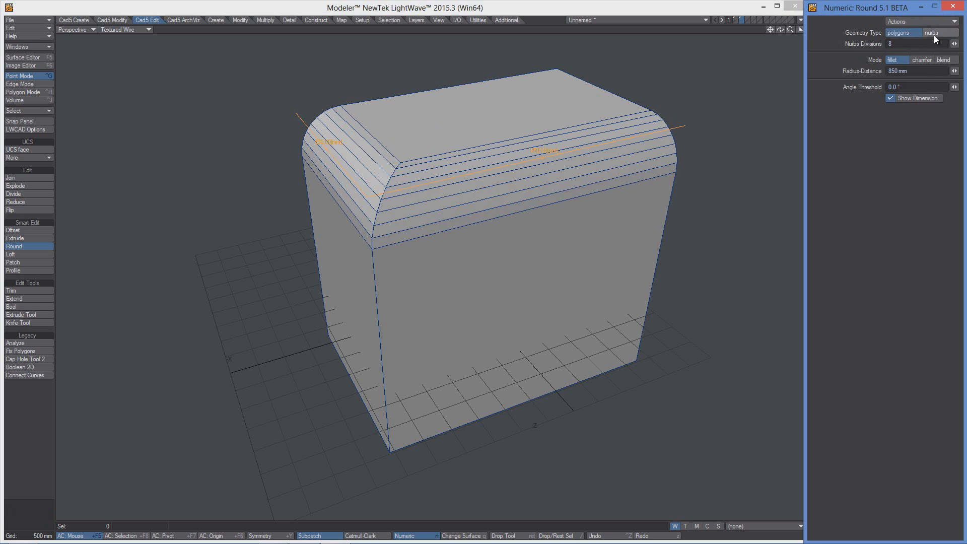
pyautogui.click(898, 33)
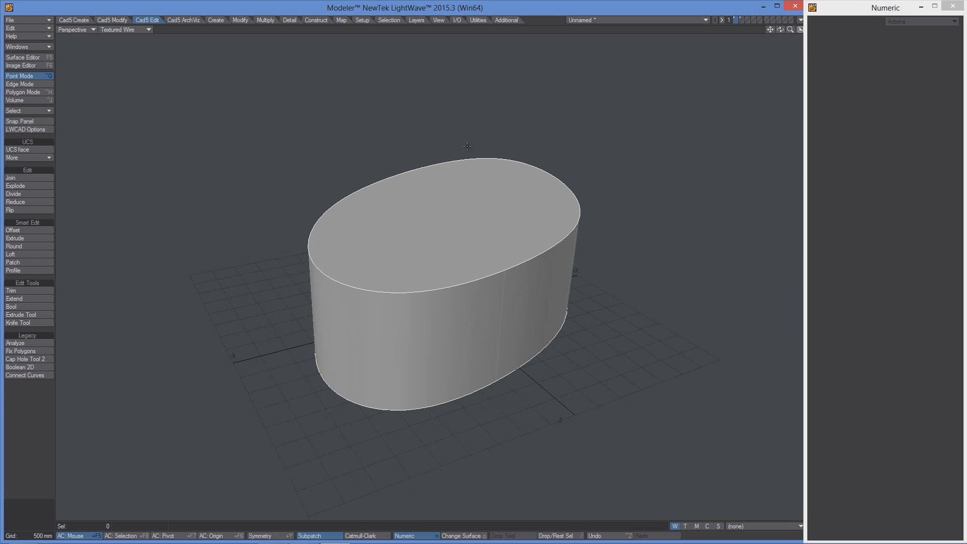
pyautogui.moveTo(653, 210)
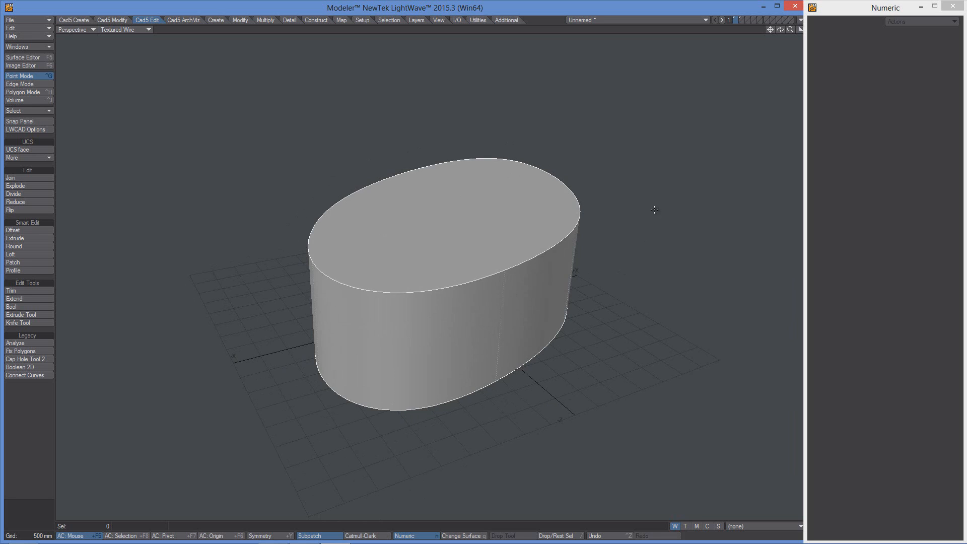
# Drag the Round tool on the oval cylinder's top rim for a 200 mm fillet.
pyautogui.click(14, 246)
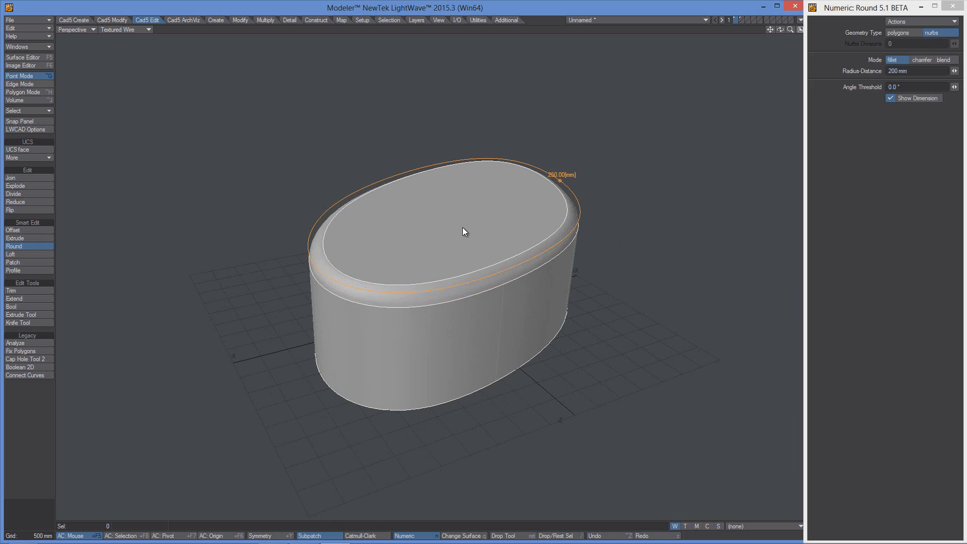
pyautogui.moveTo(463, 232); pyautogui.dragTo(367, 197)
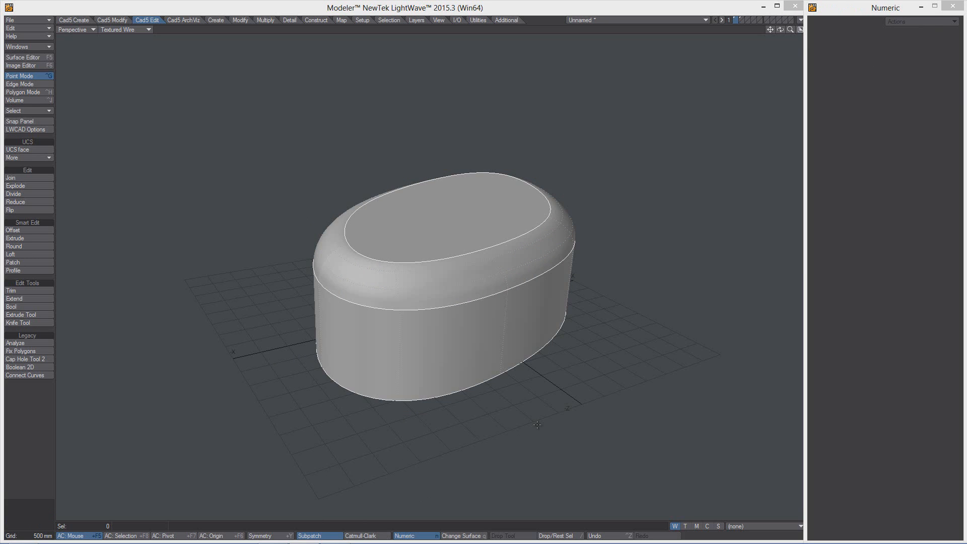
pyautogui.moveTo(405, 275)
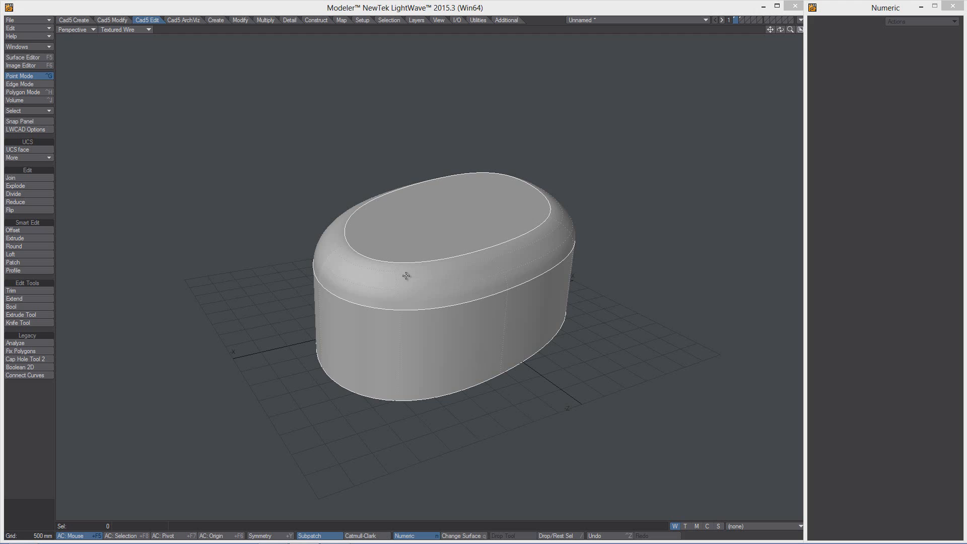
pyautogui.moveTo(133, 230)
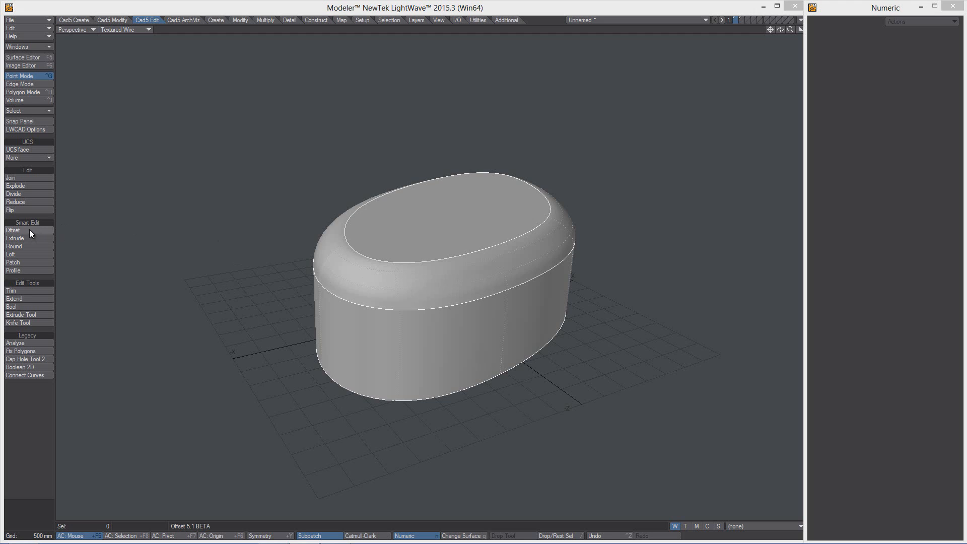
pyautogui.click(13, 270)
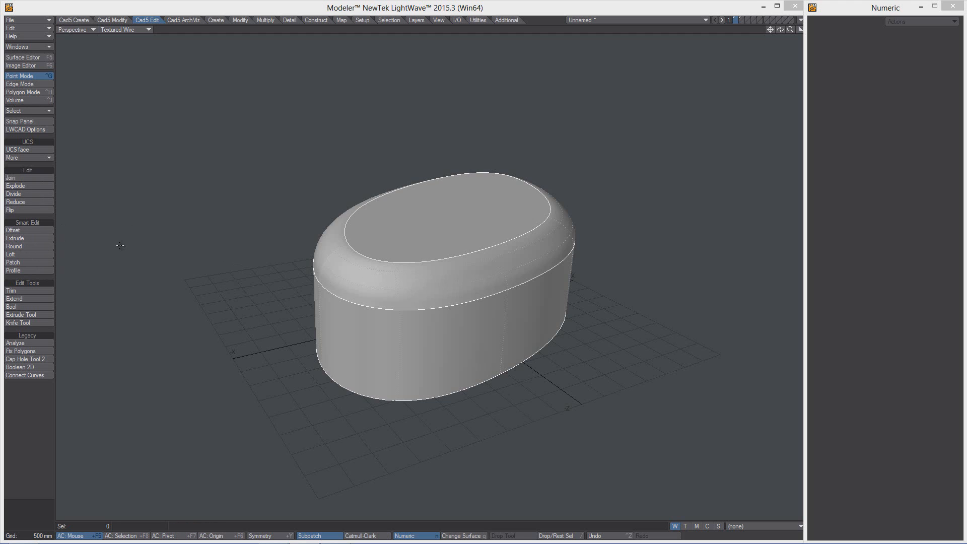
pyautogui.moveTo(290, 332)
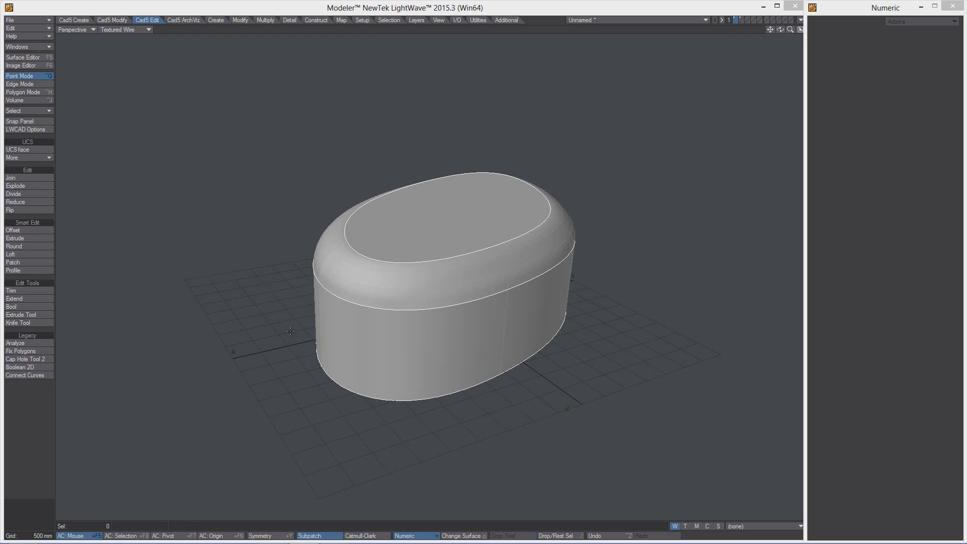
pyautogui.moveTo(286, 318)
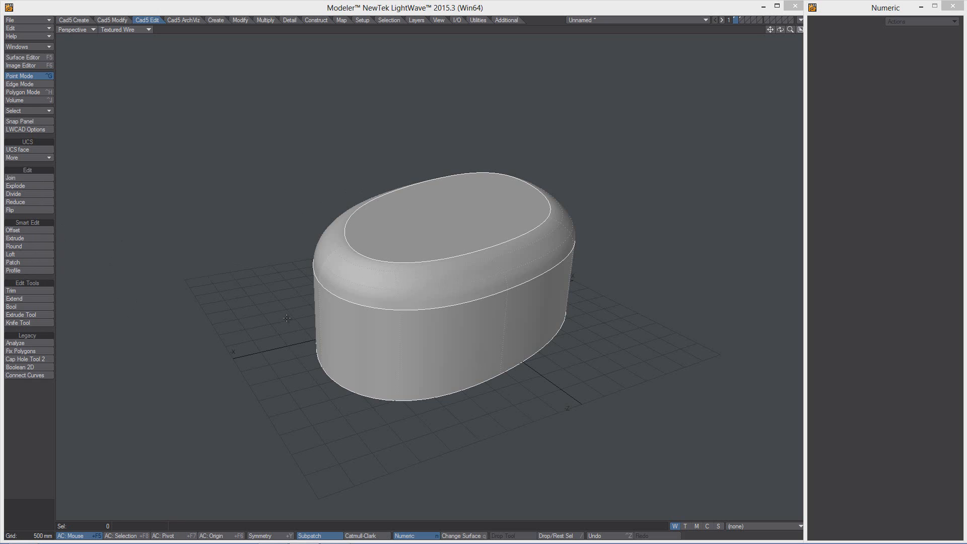